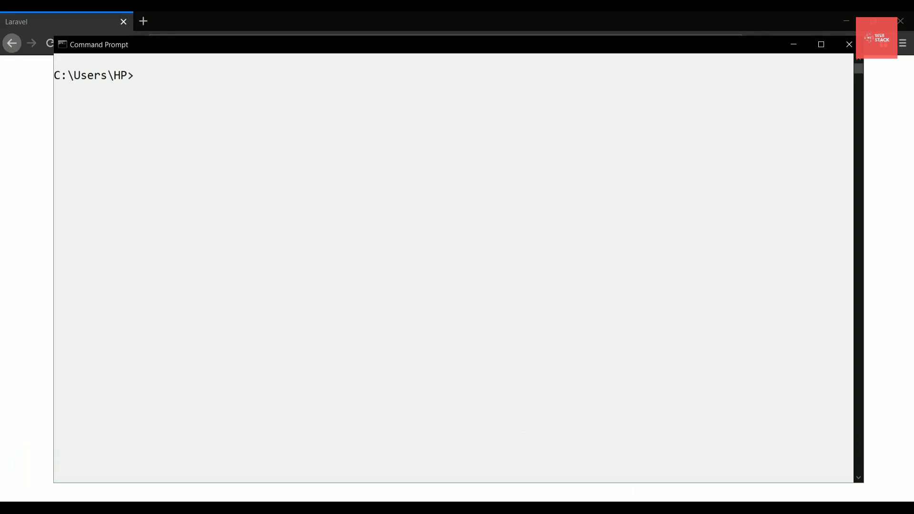
Change into laraApp and start the Laravel server with php artisan serve
{"action": "type", "text": "cd"}
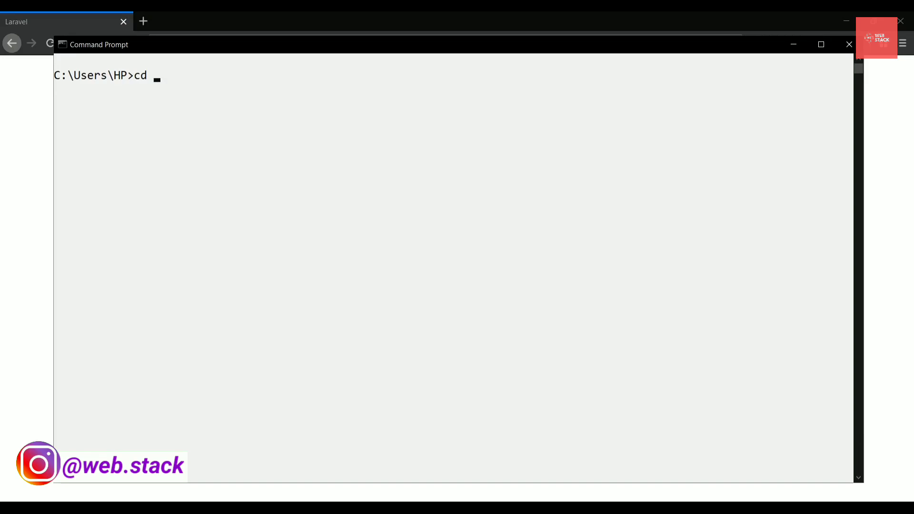
{"action": "type", "text": "laraAp"}
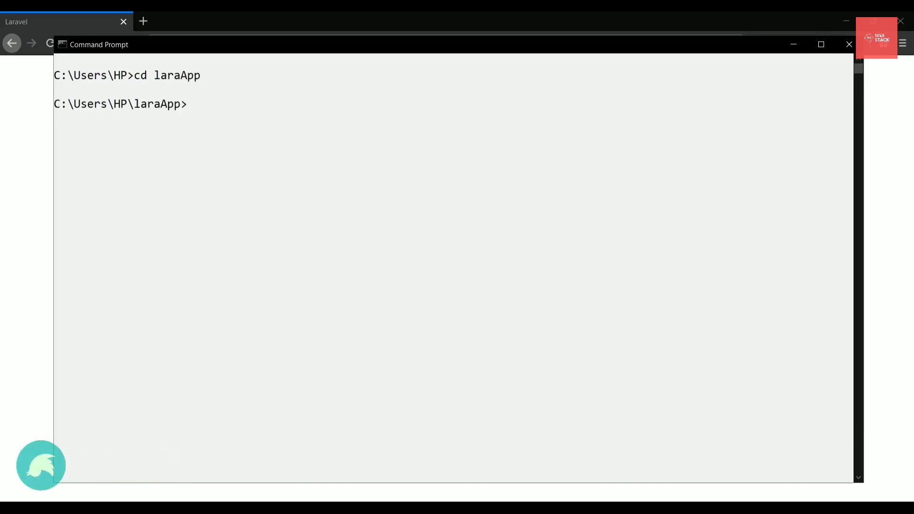
{"action": "type", "text": "php artis"}
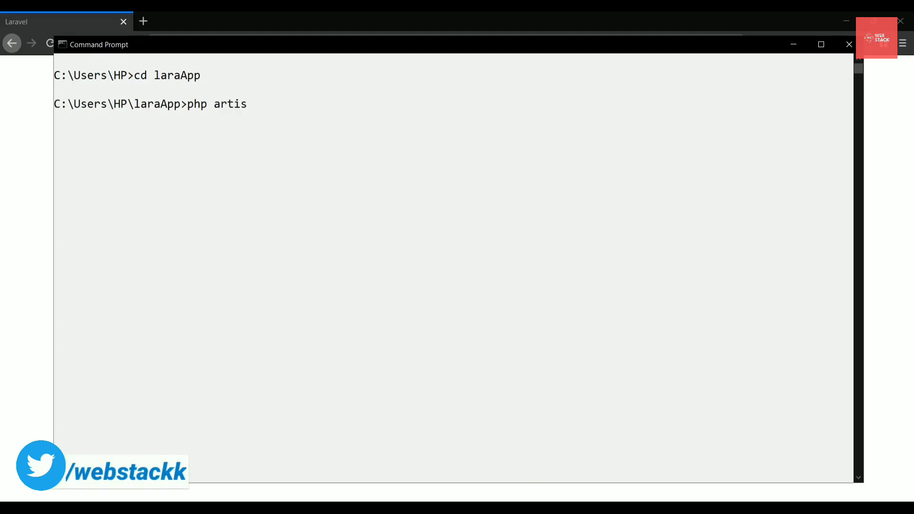
{"action": "type", "text": "an serve"}
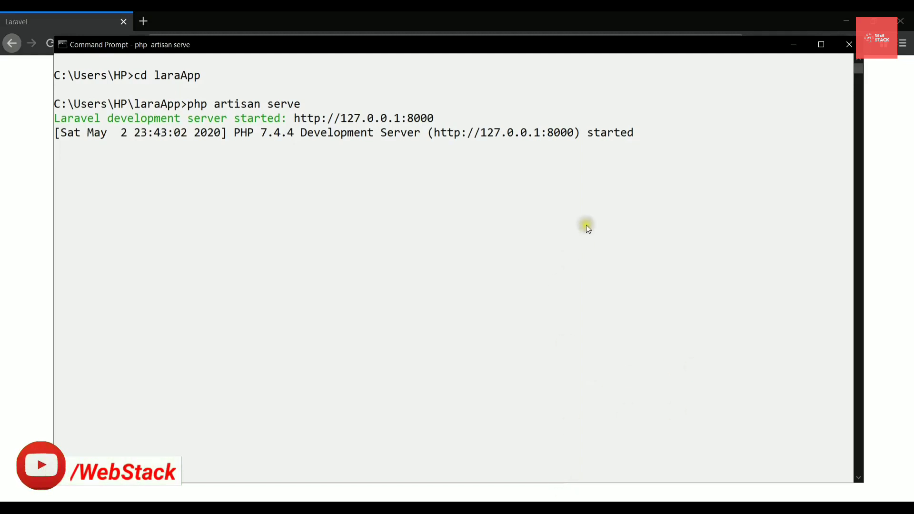
{"action": "double_click", "coordinate": [559, 133]}
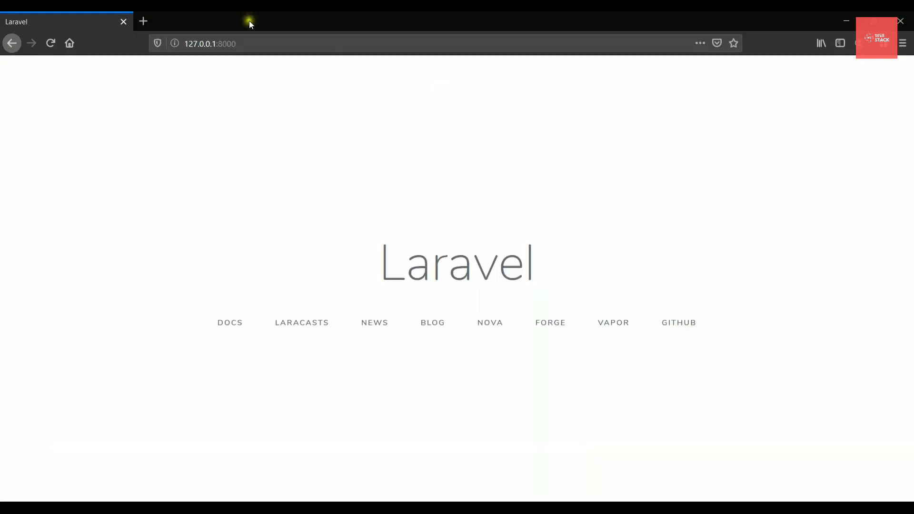
Reload the 127.0.0.1:8000 tab to show the default Laravel welcome page
{"action": "left_click", "coordinate": [209, 43]}
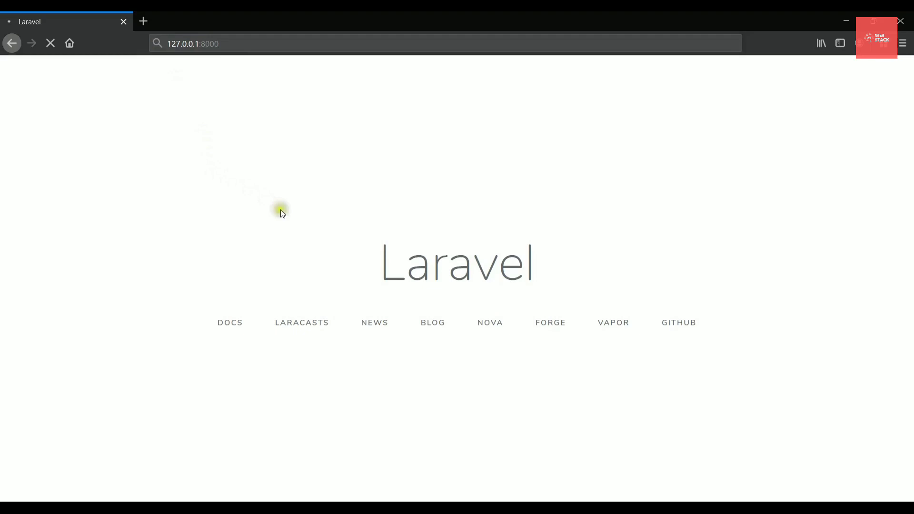
{"action": "mouse_move", "coordinate": [659, 343]}
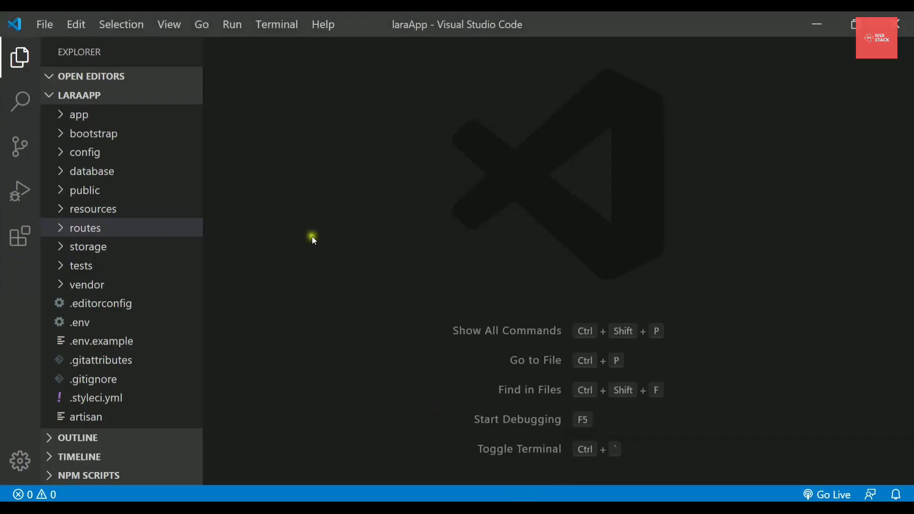
{"action": "mouse_move", "coordinate": [75, 246]}
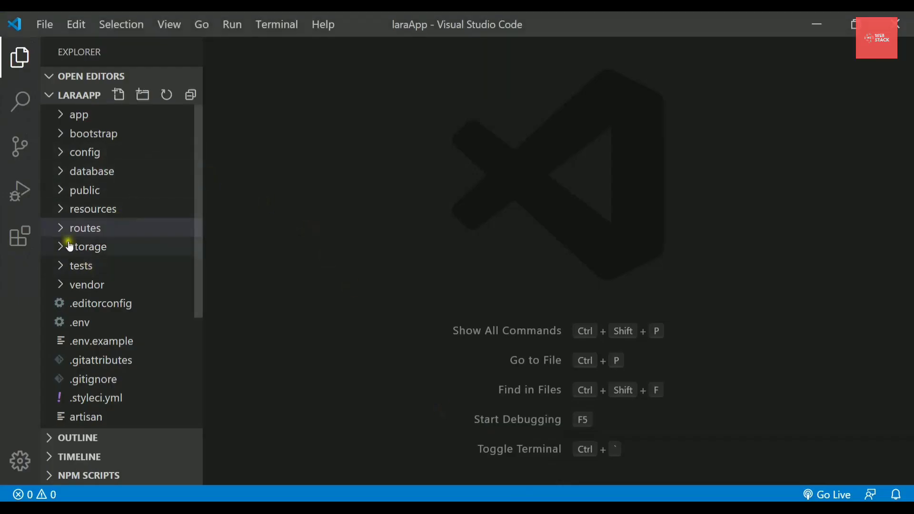
Expand the routes folder and open web.php with its welcome route
{"action": "left_click", "coordinate": [85, 228]}
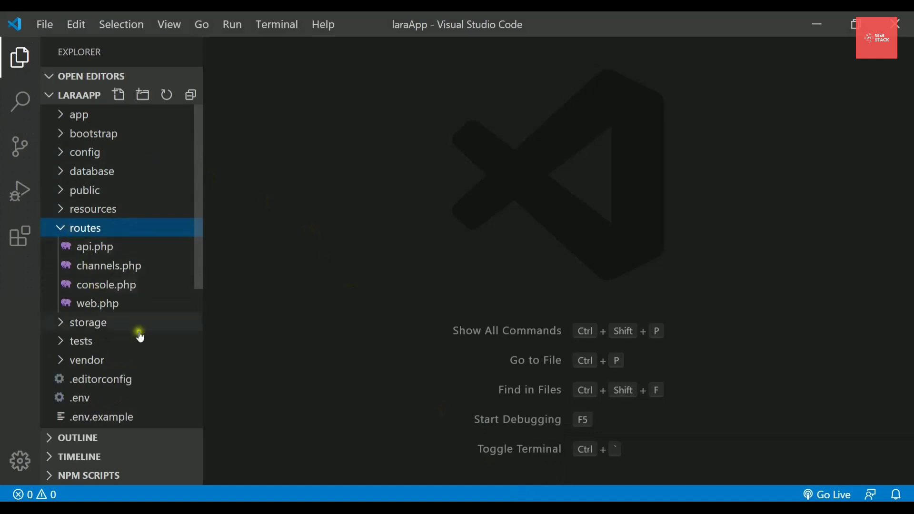
{"action": "left_click", "coordinate": [97, 304]}
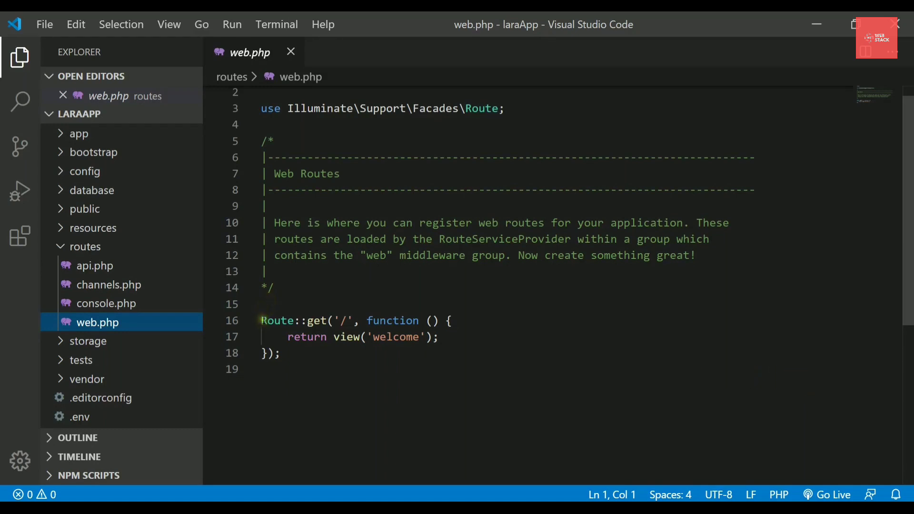
{"action": "left_click_drag", "start_coordinate": [261, 320], "coordinate": [280, 354]}
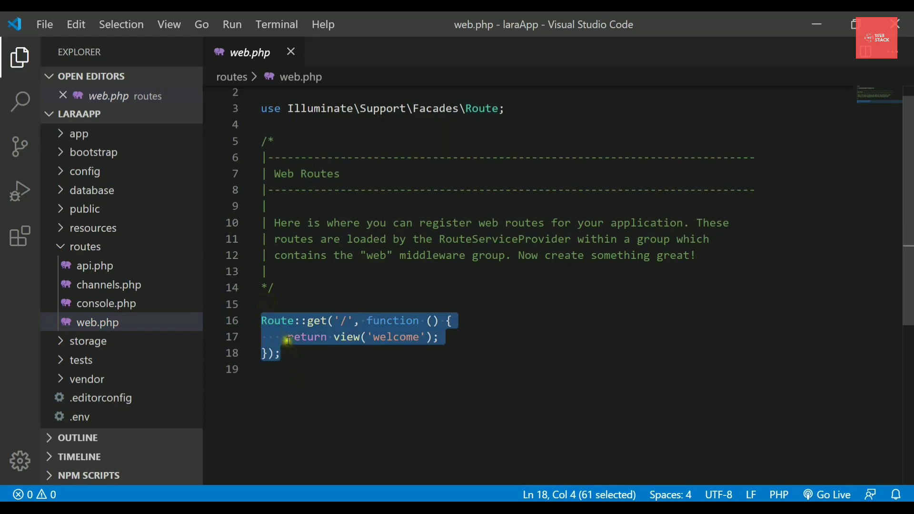
{"action": "left_click", "coordinate": [277, 321]}
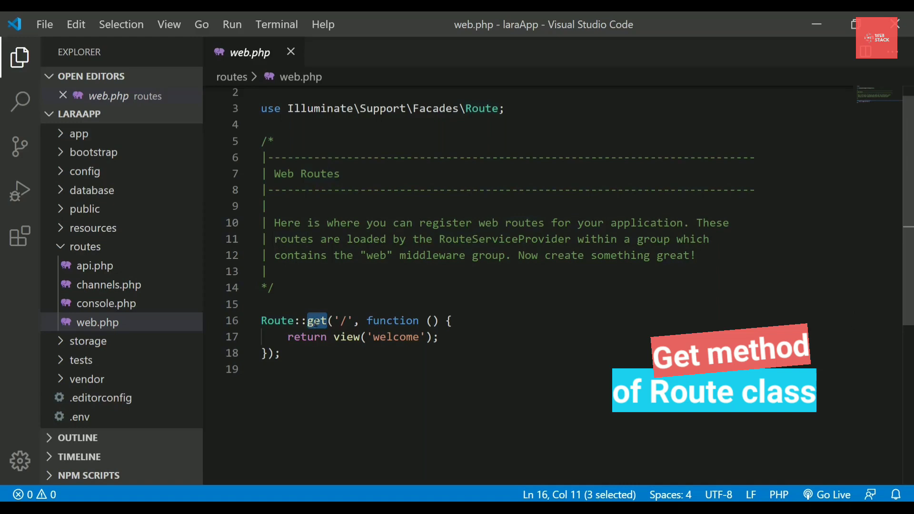
{"action": "left_click", "coordinate": [346, 320]}
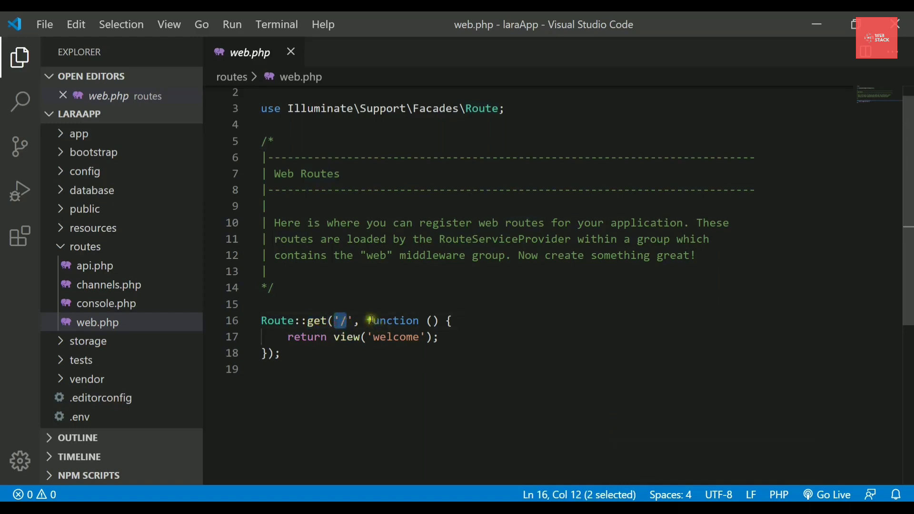
{"action": "left_click_drag", "start_coordinate": [369, 320], "coordinate": [280, 353]}
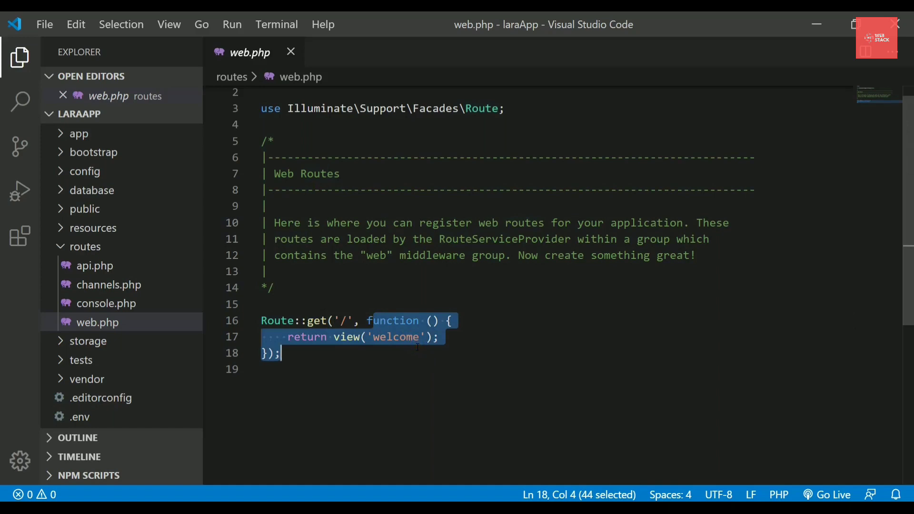
{"action": "left_click", "coordinate": [401, 321]}
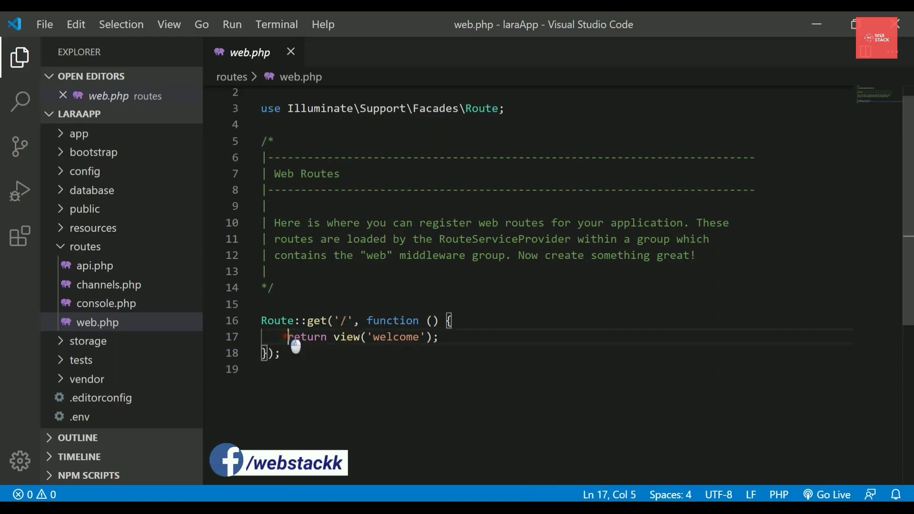
{"action": "left_click_drag", "start_coordinate": [287, 337], "coordinate": [422, 337]}
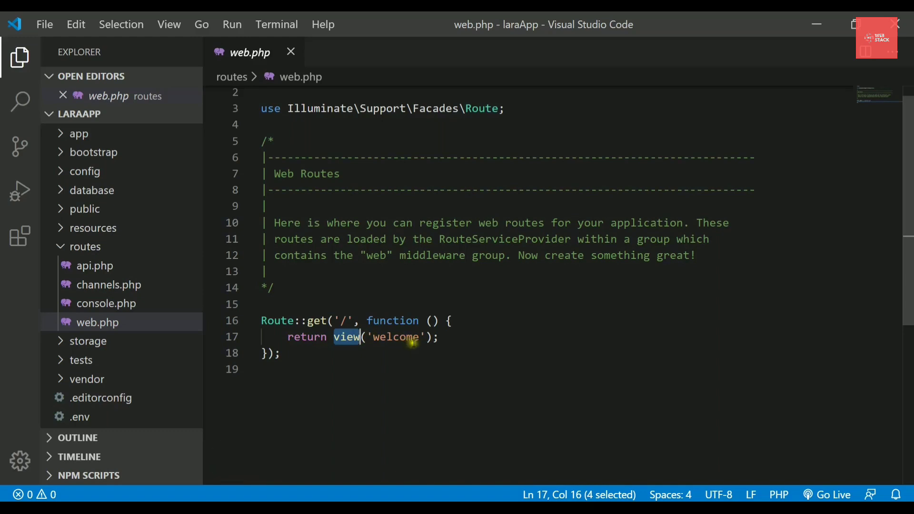
{"action": "double_click", "coordinate": [397, 337]}
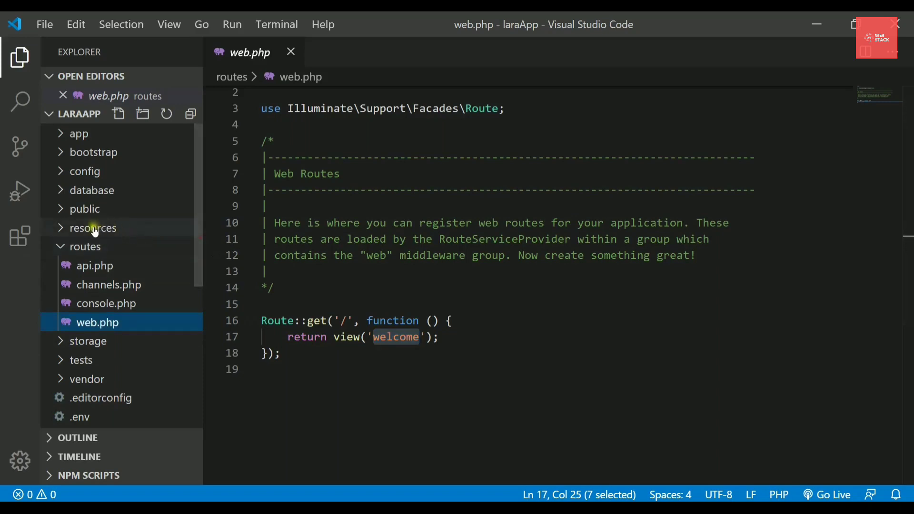
Open welcome.blade.php from resources > views
{"action": "left_click", "coordinate": [93, 228]}
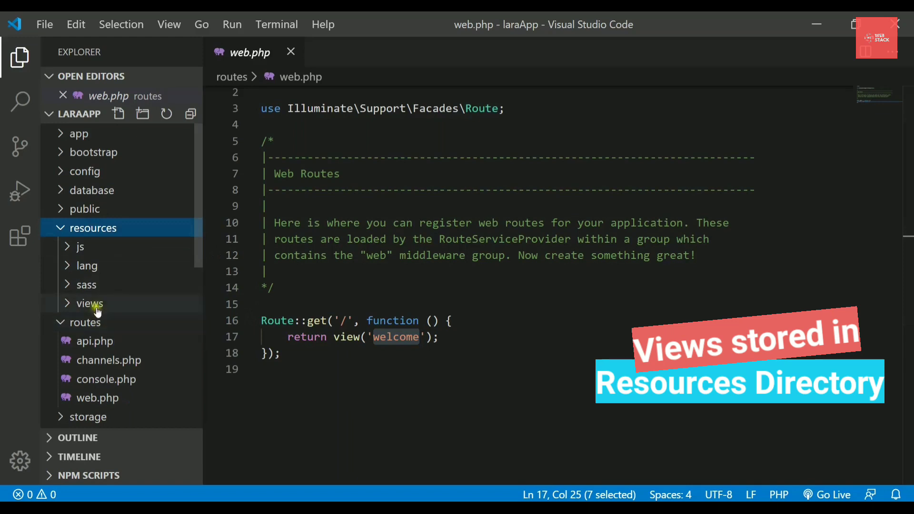
{"action": "mouse_move", "coordinate": [89, 303]}
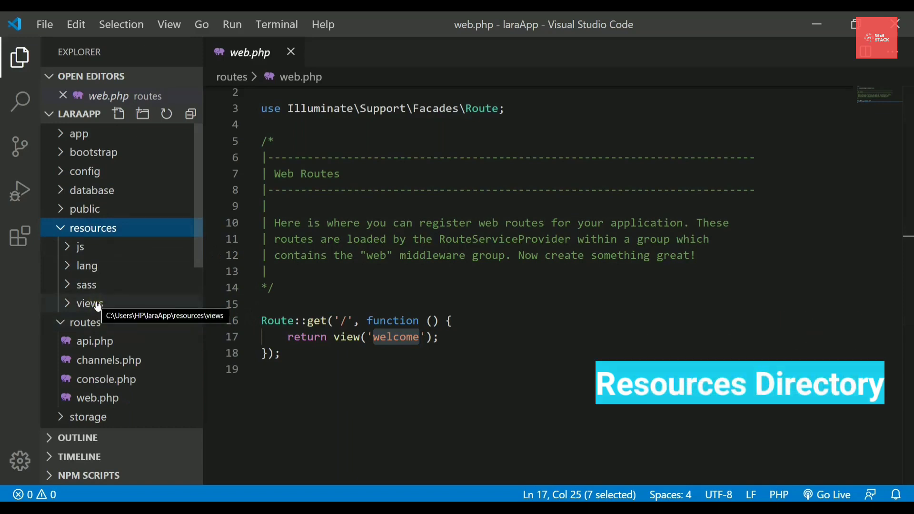
{"action": "left_click", "coordinate": [89, 304]}
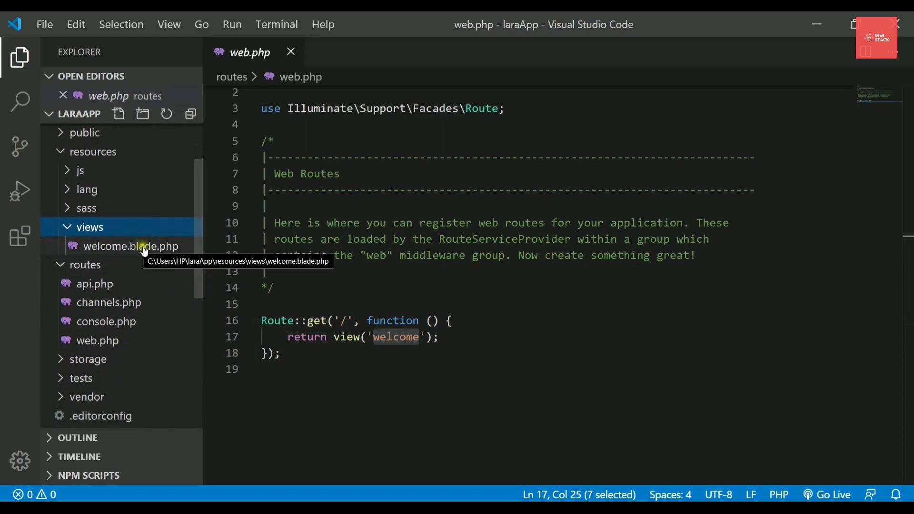
{"action": "double_click", "coordinate": [130, 246]}
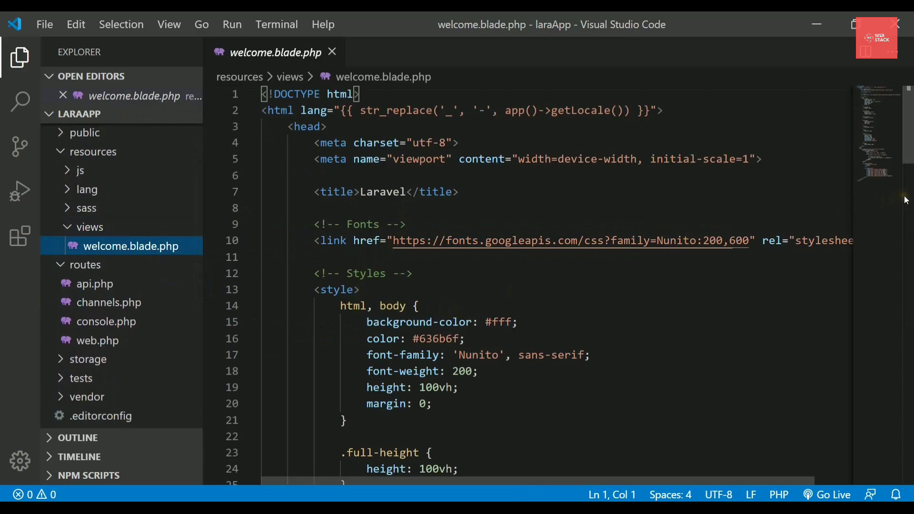
Replace the title text 'Laravel' with 'Laravel Demo Page'
{"action": "scroll", "scroll_direction": "down", "scroll_amount": 3}
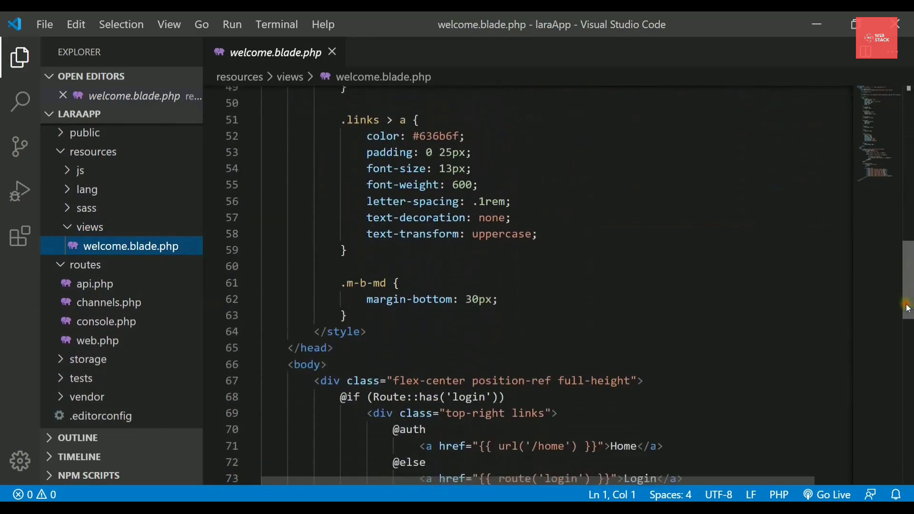
{"action": "scroll", "scroll_direction": "down", "scroll_amount": 3}
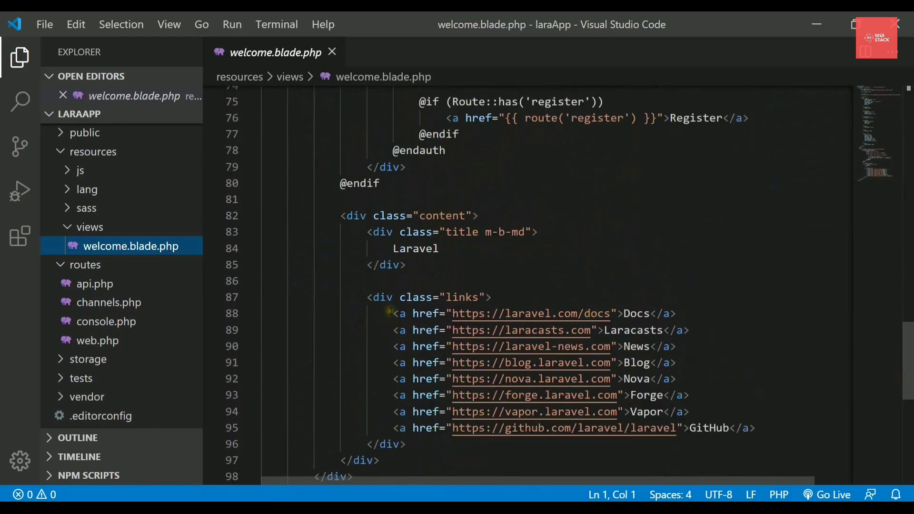
{"action": "left_click_drag", "start_coordinate": [392, 314], "coordinate": [593, 429]}
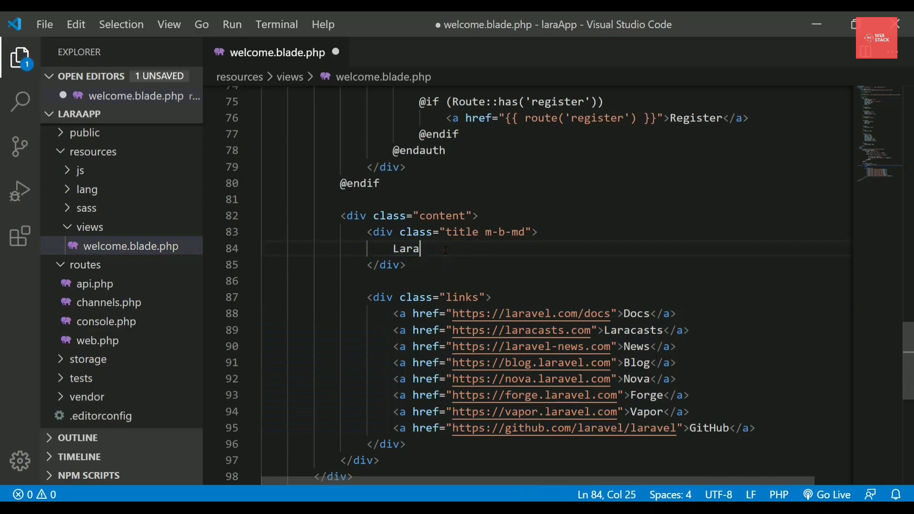
{"action": "type", "text": "vel"}
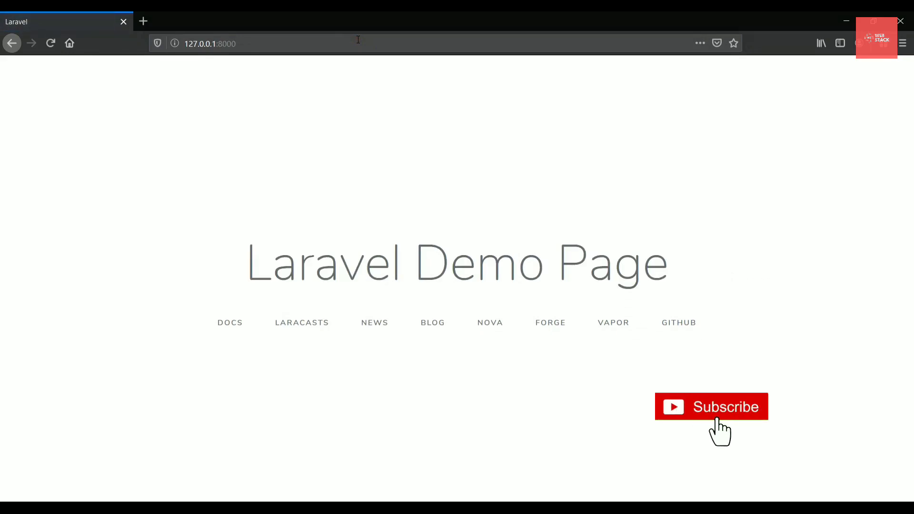
Refresh Firefox to see 'Laravel Demo Page', then return to the editor
{"action": "key", "text": "alt+tab"}
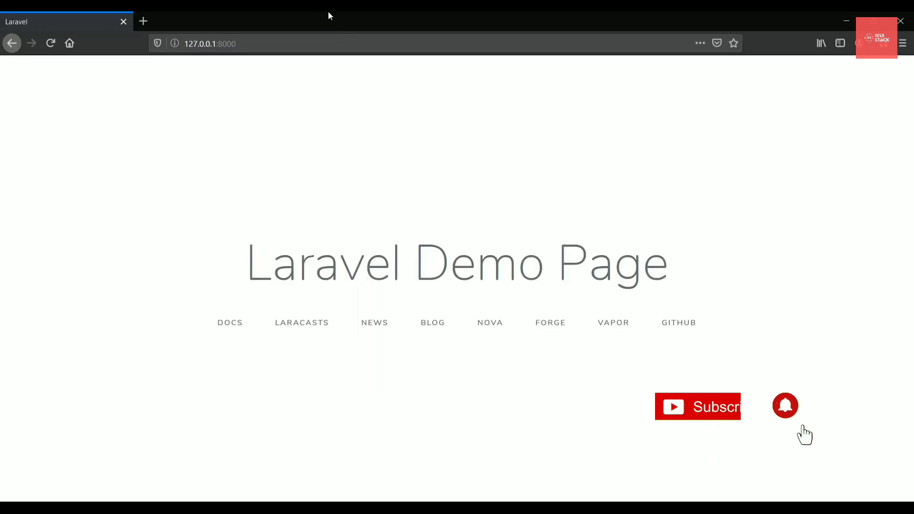
{"action": "key", "text": "alt+tab"}
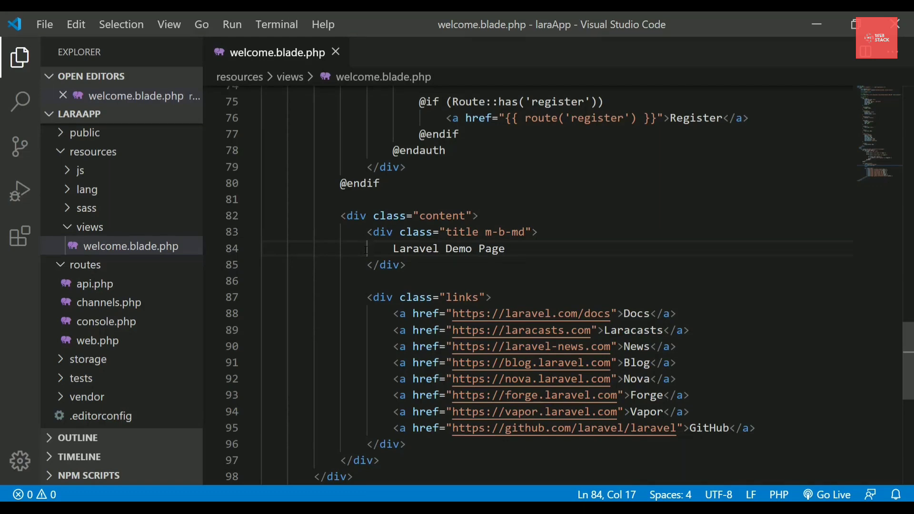
Reopen routes/web.php through Quick Open by searching 'web'
{"action": "key", "text": "ctrl+p"}
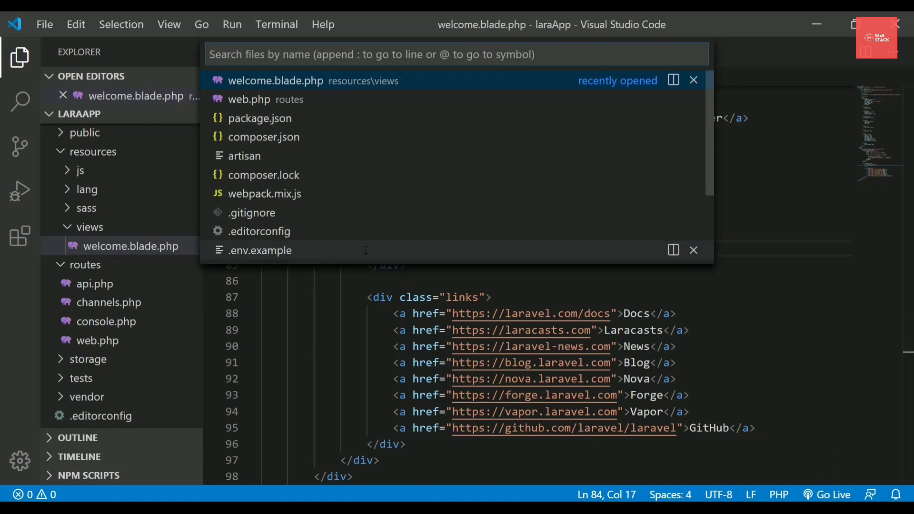
{"action": "type", "text": "web."}
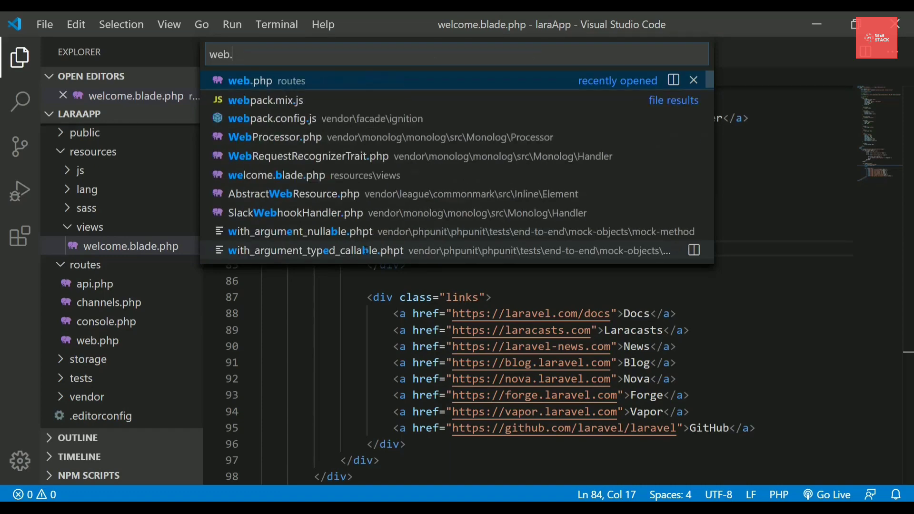
{"action": "left_click", "coordinate": [250, 80]}
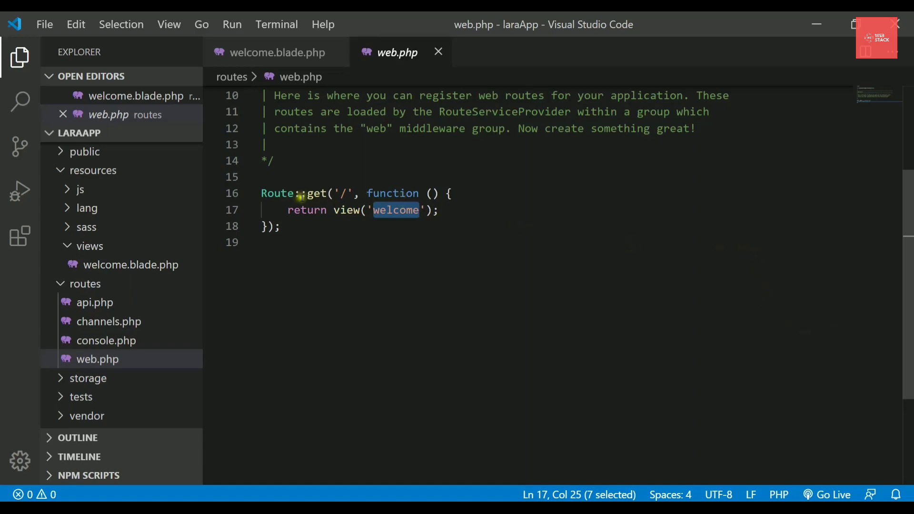
{"action": "mouse_move", "coordinate": [326, 221]}
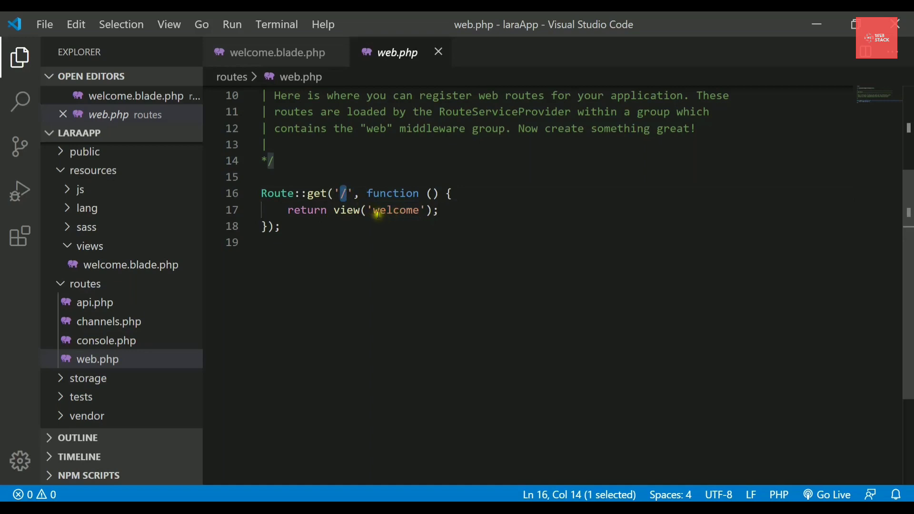
{"action": "double_click", "coordinate": [397, 210]}
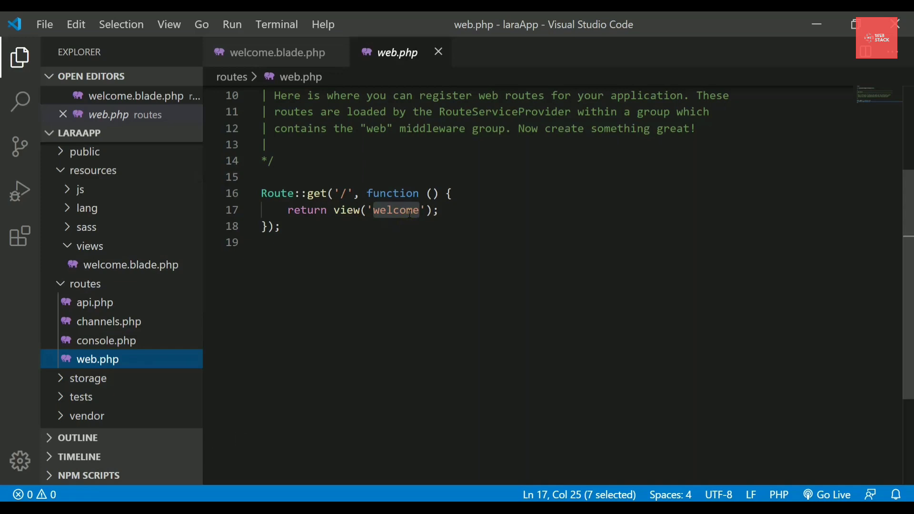
{"action": "mouse_move", "coordinate": [277, 52]}
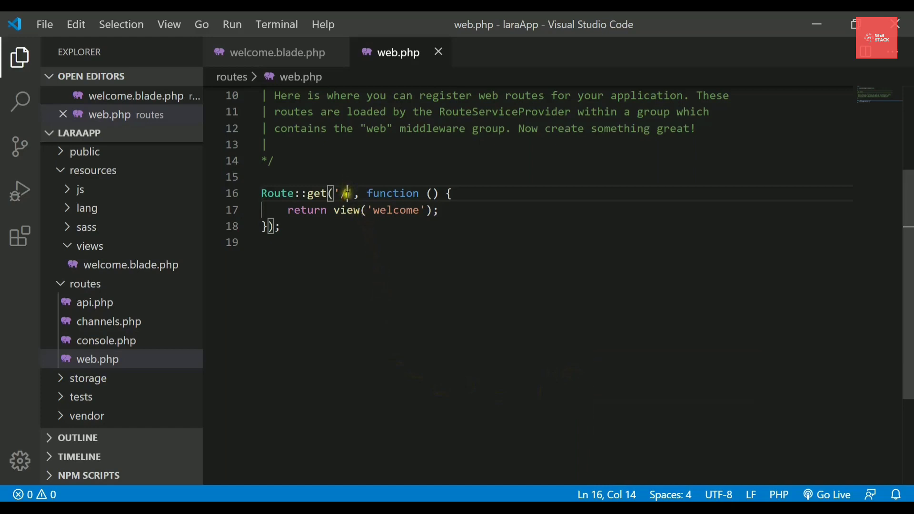
{"action": "type", "text": "home"}
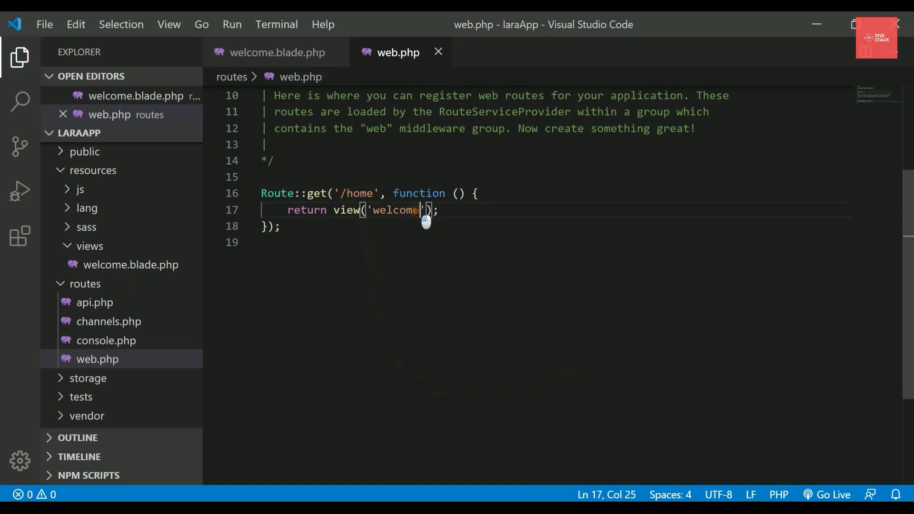
{"action": "key", "text": "alt+tab"}
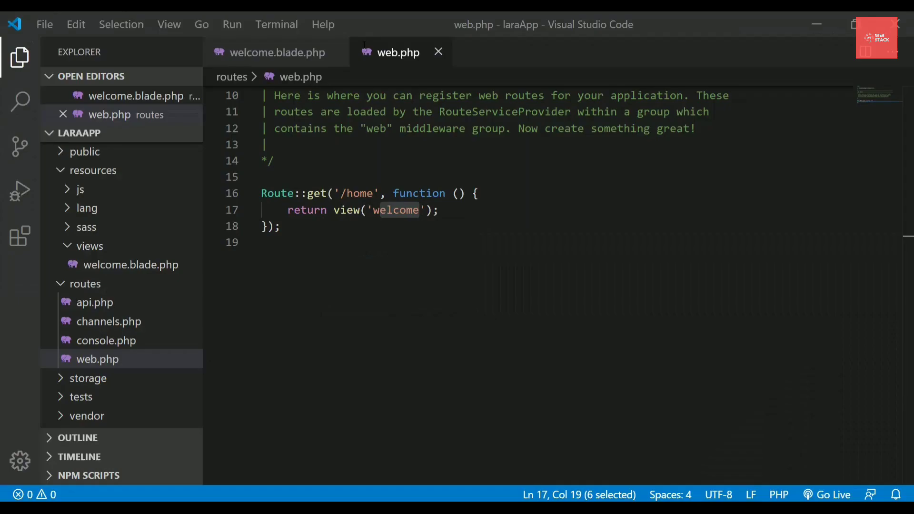
{"action": "double_click", "coordinate": [395, 210]}
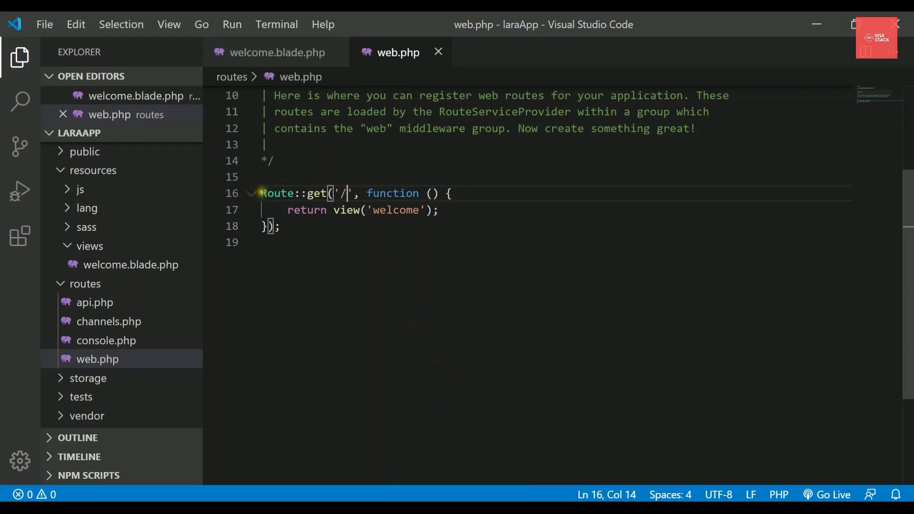
Duplicate the root route as a '/contact' route returning the 'contact' view
{"action": "left_click_drag", "start_coordinate": [262, 193], "coordinate": [281, 226]}
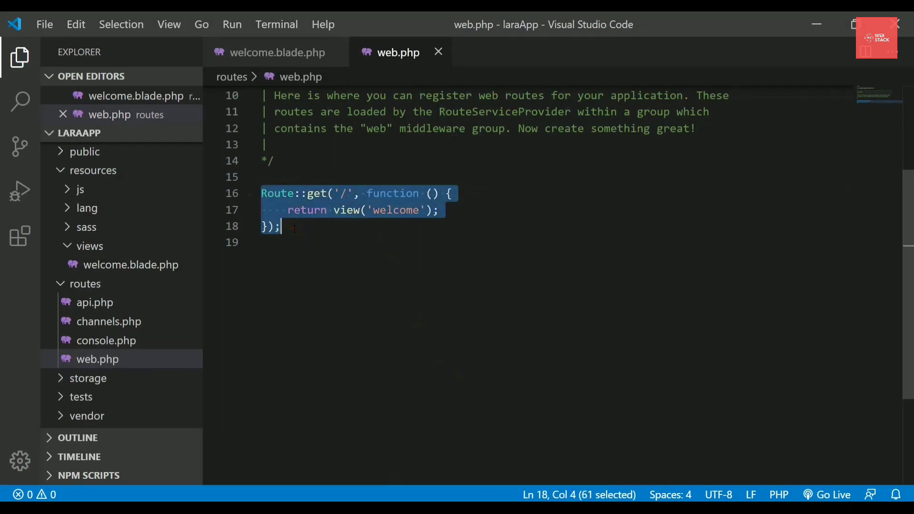
{"action": "type", "text": "0"}
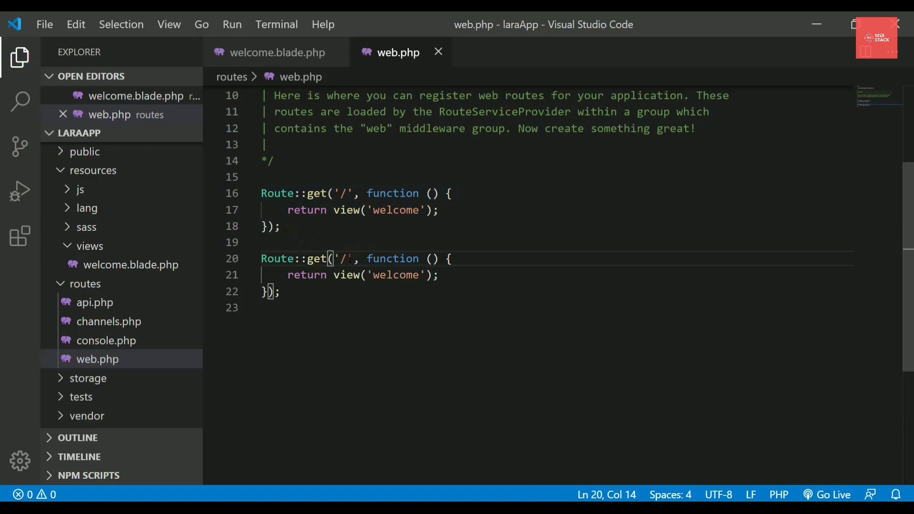
{"action": "type", "text": "cont"}
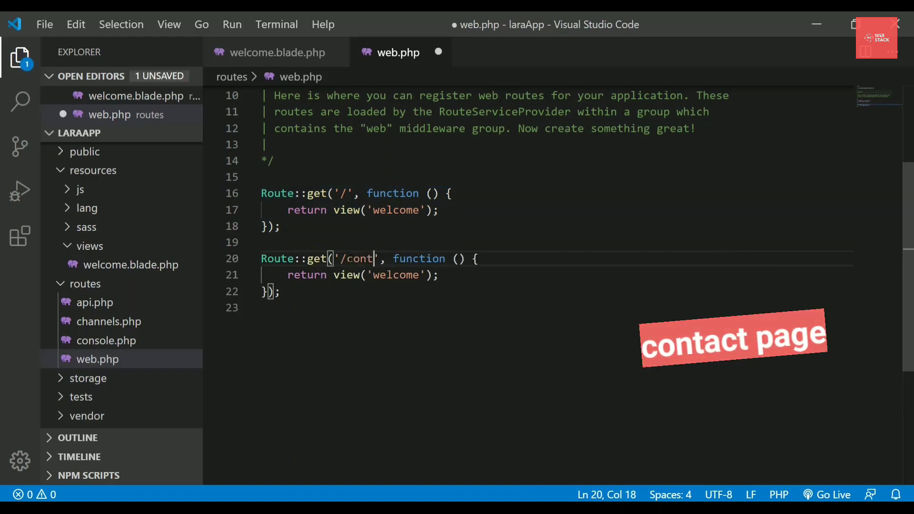
{"action": "type", "text": "act"}
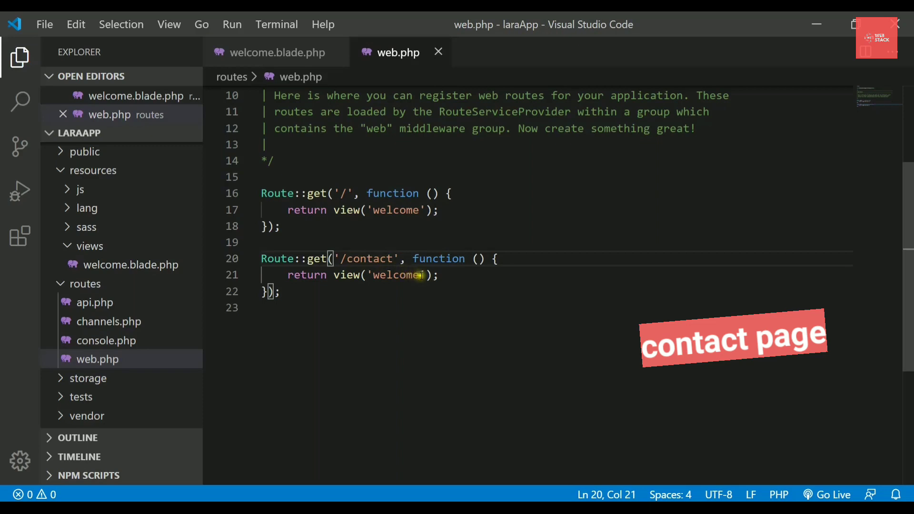
{"action": "double_click", "coordinate": [395, 275]}
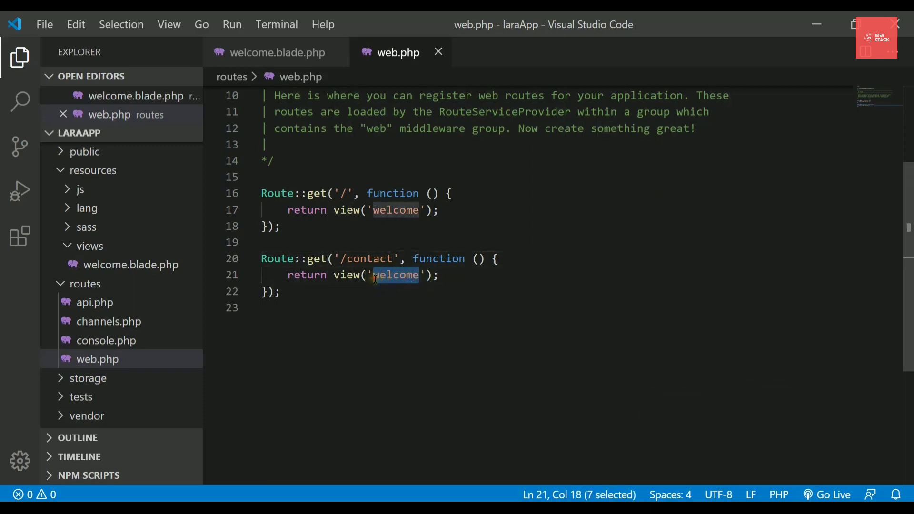
{"action": "type", "text": "contact"}
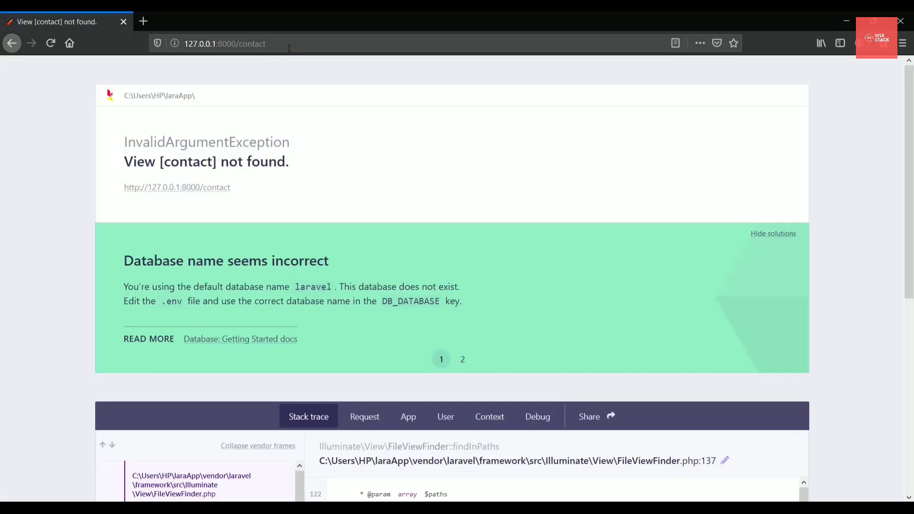
{"action": "mouse_move", "coordinate": [237, 177]}
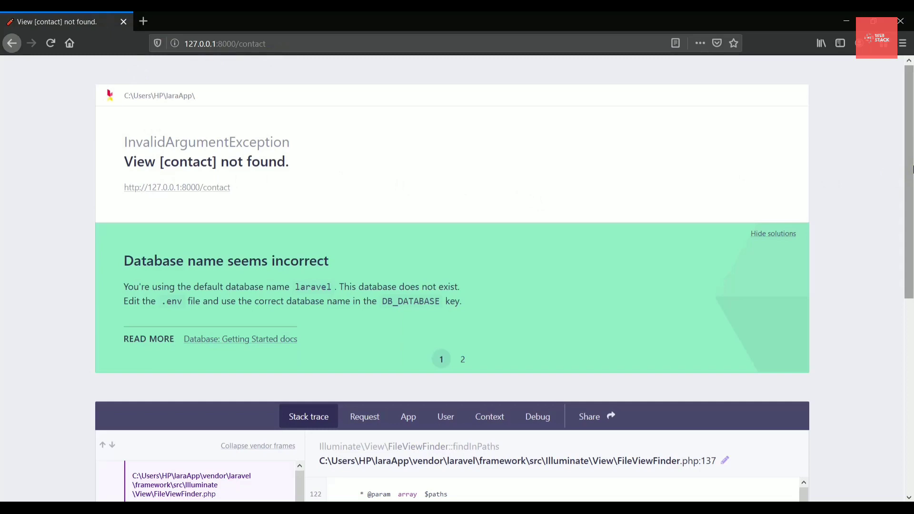
Scroll the error page and highlight the 'View [contact] not found' message
{"action": "scroll", "scroll_direction": "down", "scroll_amount": 3}
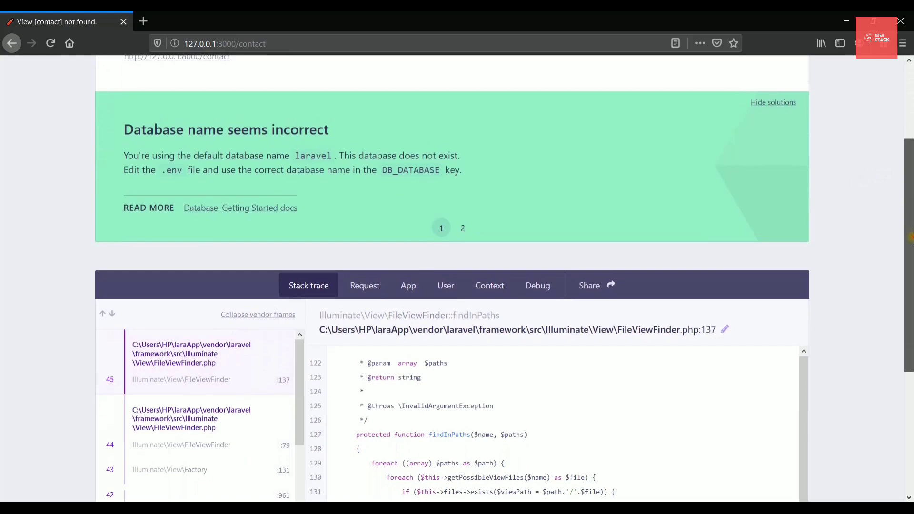
{"action": "scroll", "scroll_direction": "down", "scroll_amount": 3}
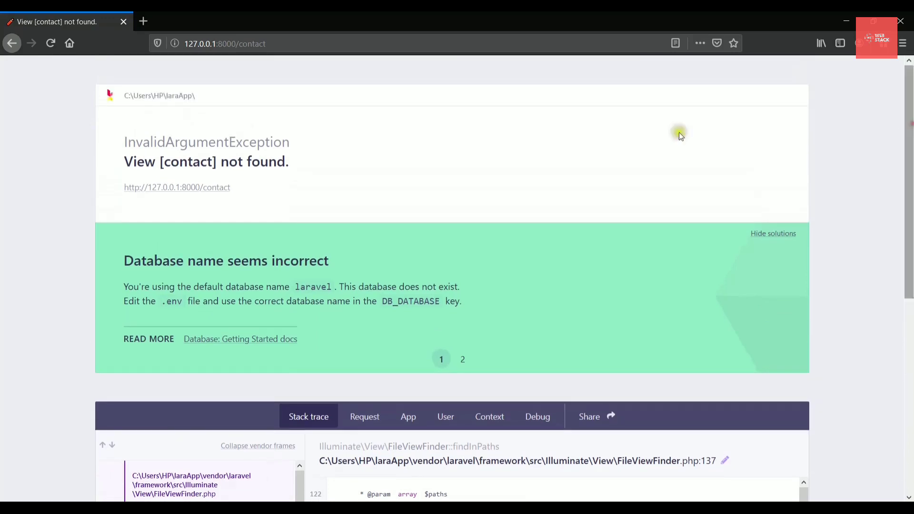
{"action": "left_click_drag", "start_coordinate": [123, 161], "coordinate": [268, 161]}
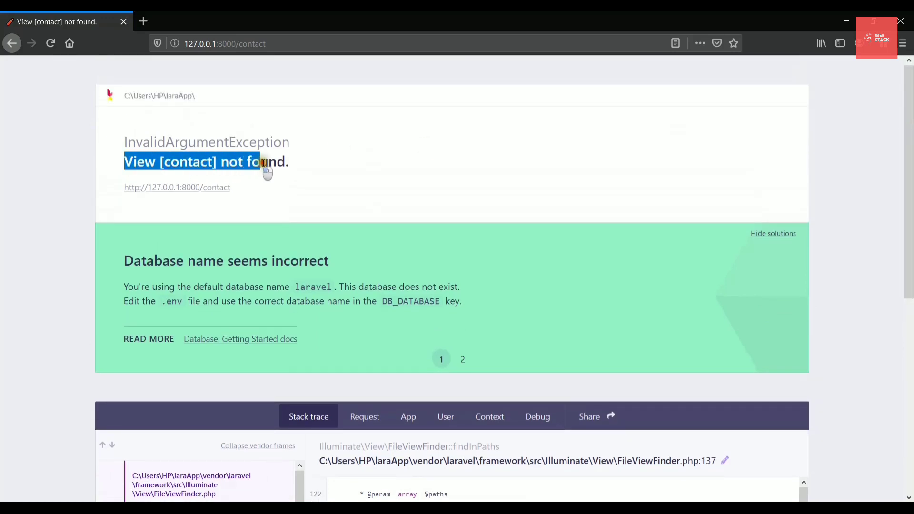
{"action": "key", "text": "alt+tab"}
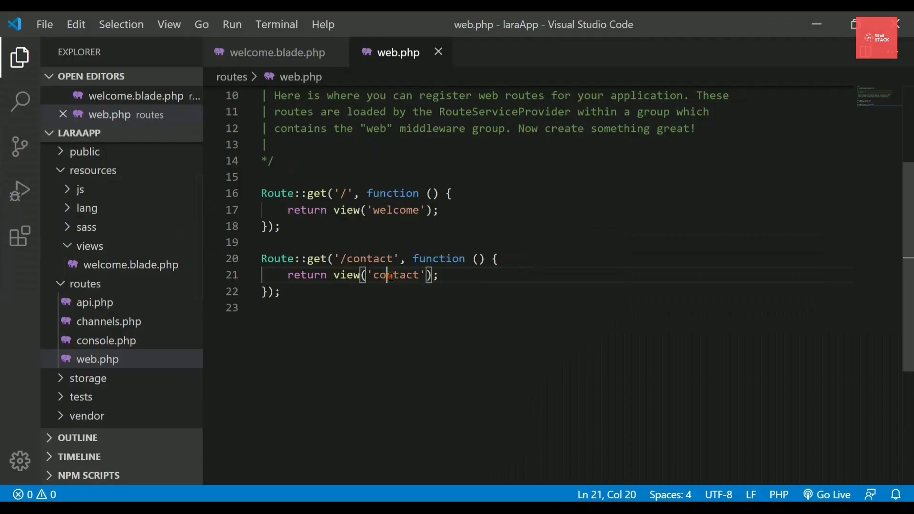
Create and open an empty contact.blade.php in the views folder
{"action": "double_click", "coordinate": [397, 274]}
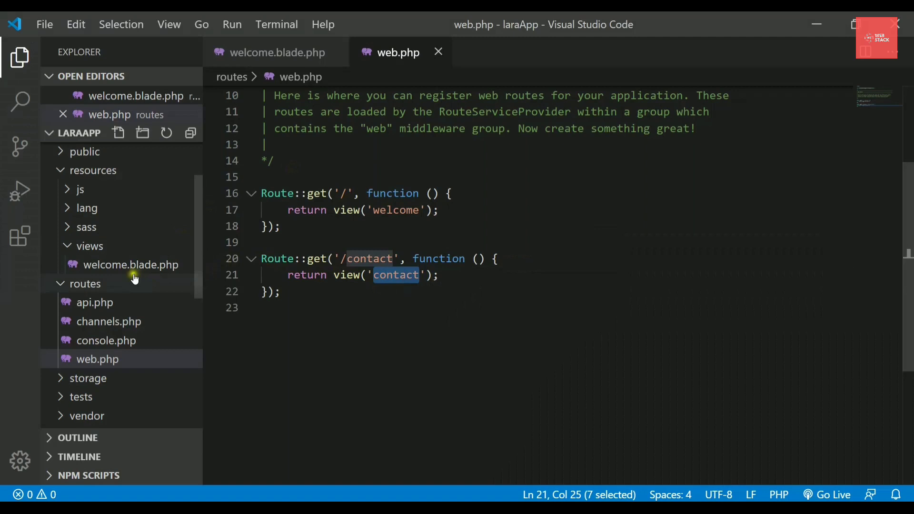
{"action": "mouse_move", "coordinate": [89, 246]}
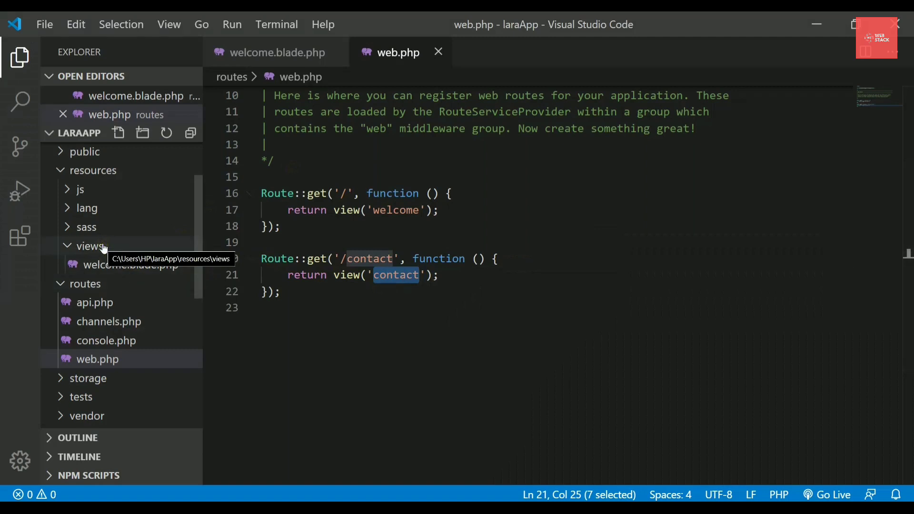
{"action": "right_click", "coordinate": [91, 246]}
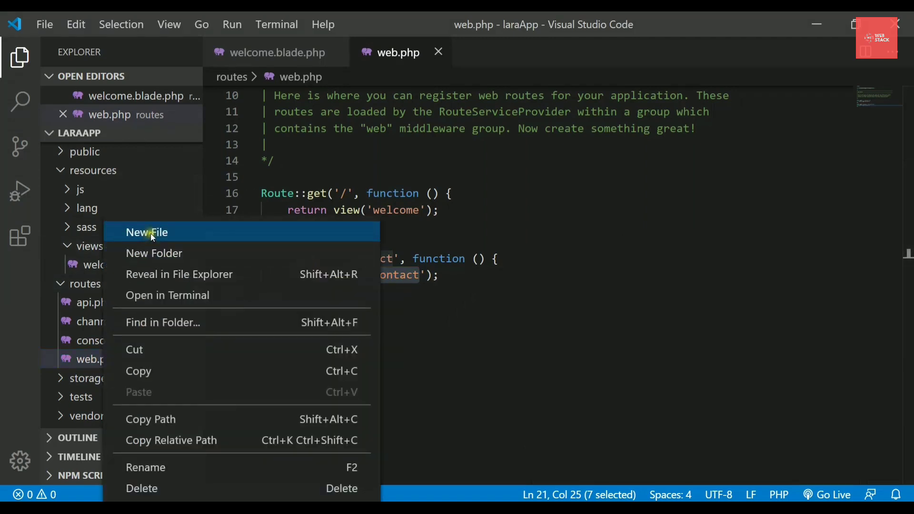
{"action": "left_click", "coordinate": [146, 232]}
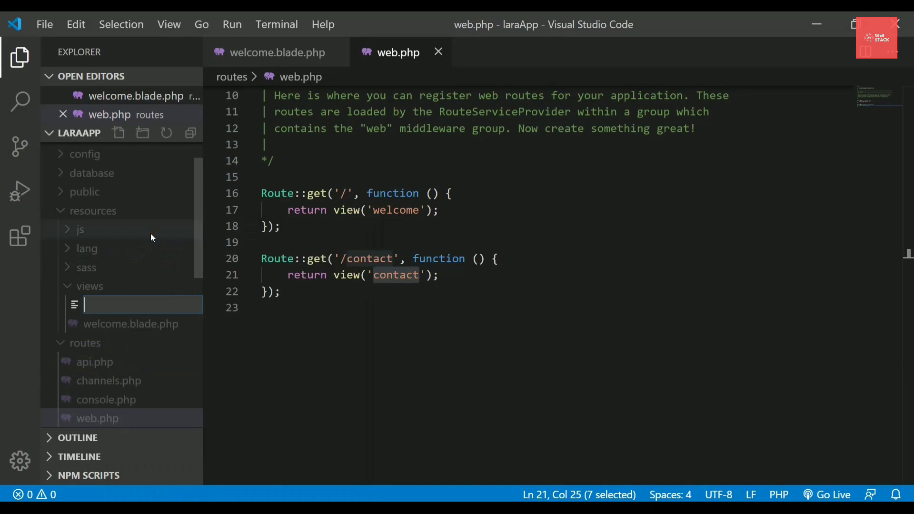
{"action": "type", "text": "contact.blade.php"}
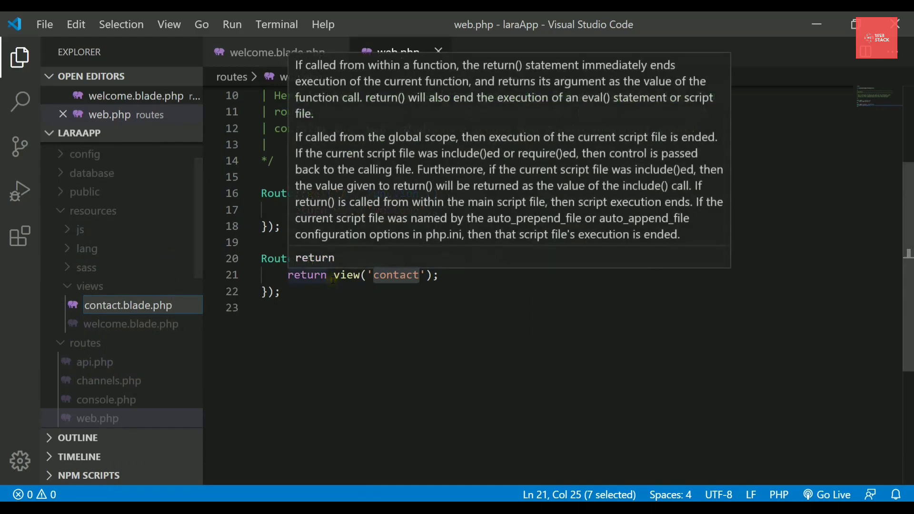
{"action": "left_click", "coordinate": [127, 305]}
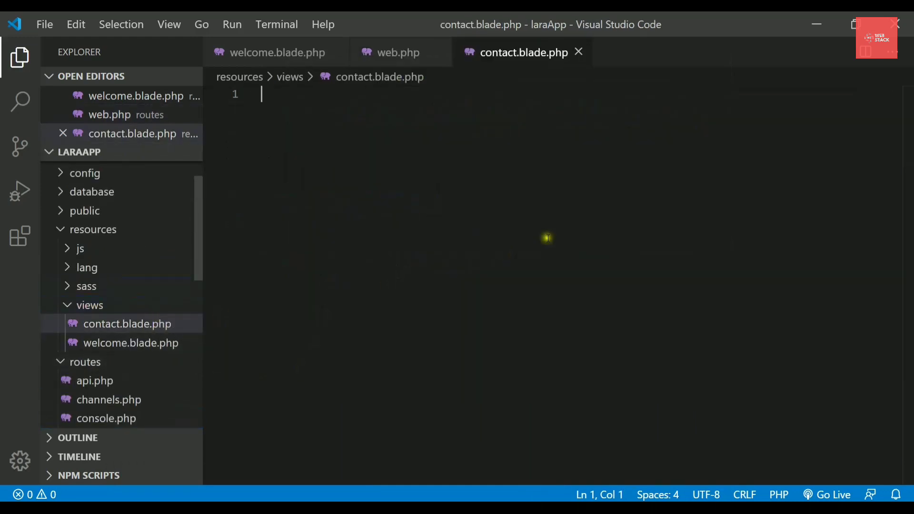
{"action": "mouse_move", "coordinate": [398, 166]}
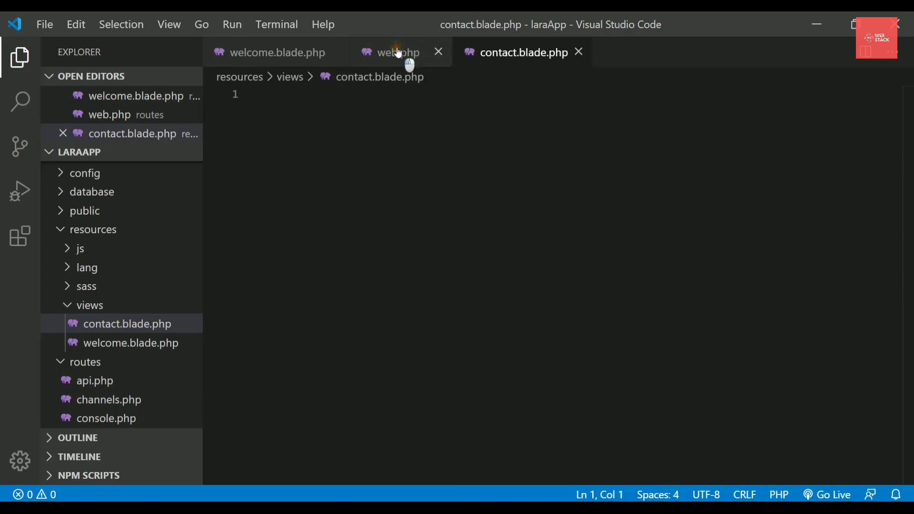
Fill contact.blade.php with the welcome markup and retitle it 'Contact Us Page'
{"action": "left_click", "coordinate": [398, 52]}
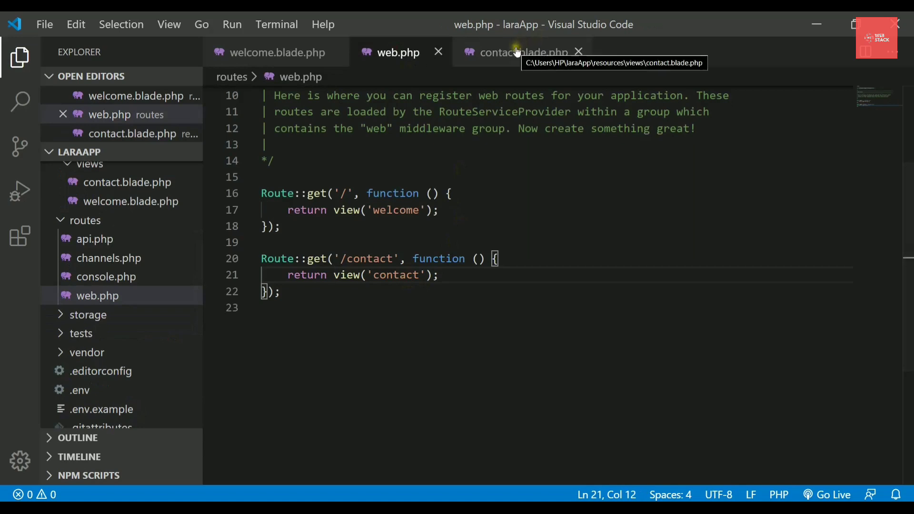
{"action": "left_click", "coordinate": [519, 52]}
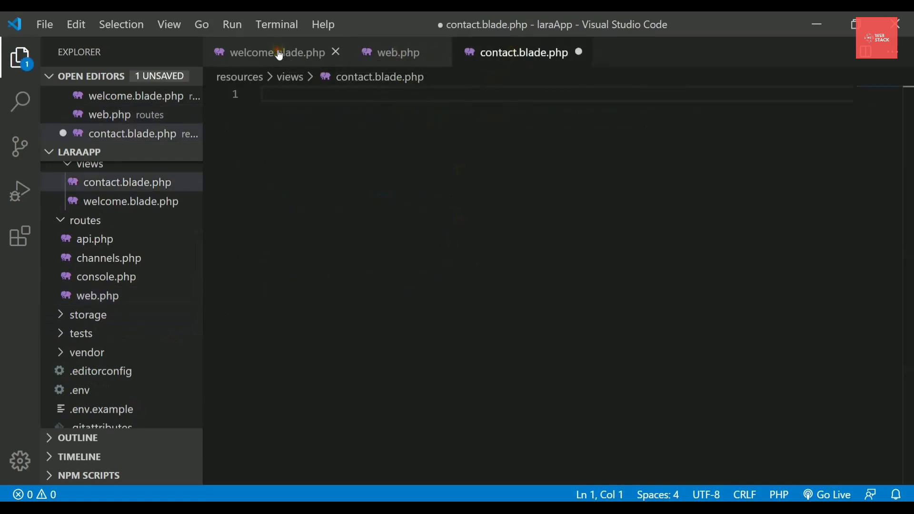
{"action": "left_click", "coordinate": [275, 51]}
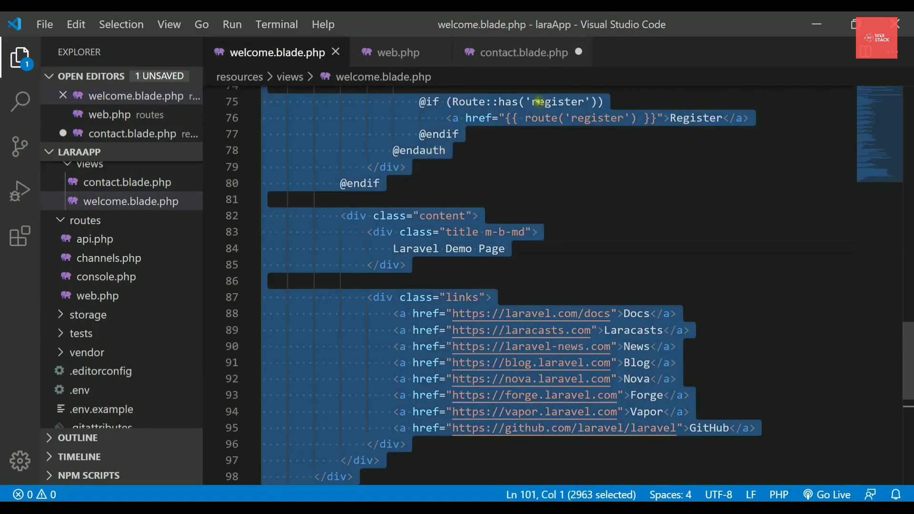
{"action": "left_click", "coordinate": [523, 52]}
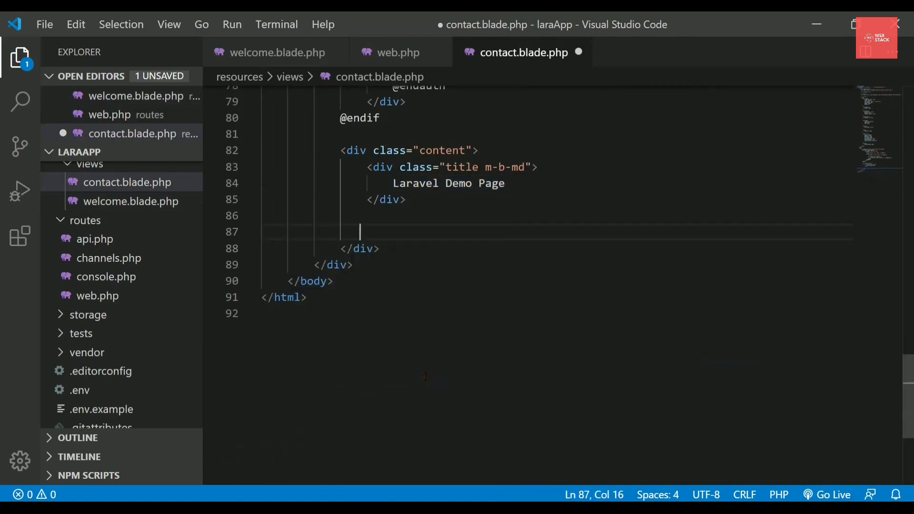
{"action": "double_click", "coordinate": [449, 183]}
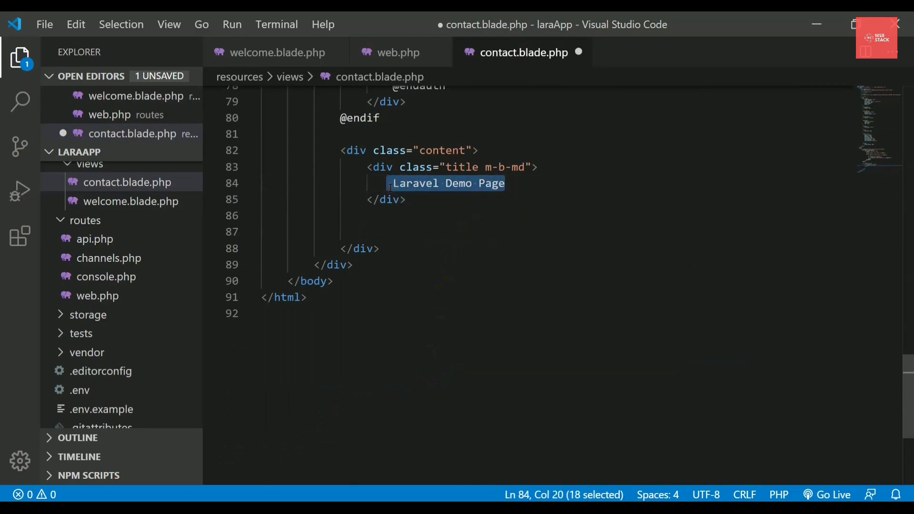
{"action": "type", "text": "Congtact u"}
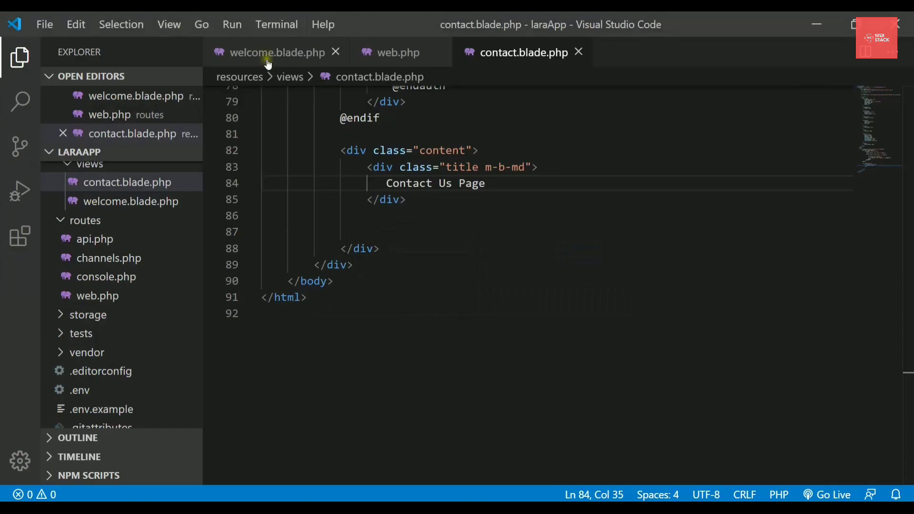
In web.php, inspect the /contact route and select the view('contact') call it returns
{"action": "left_click", "coordinate": [398, 52]}
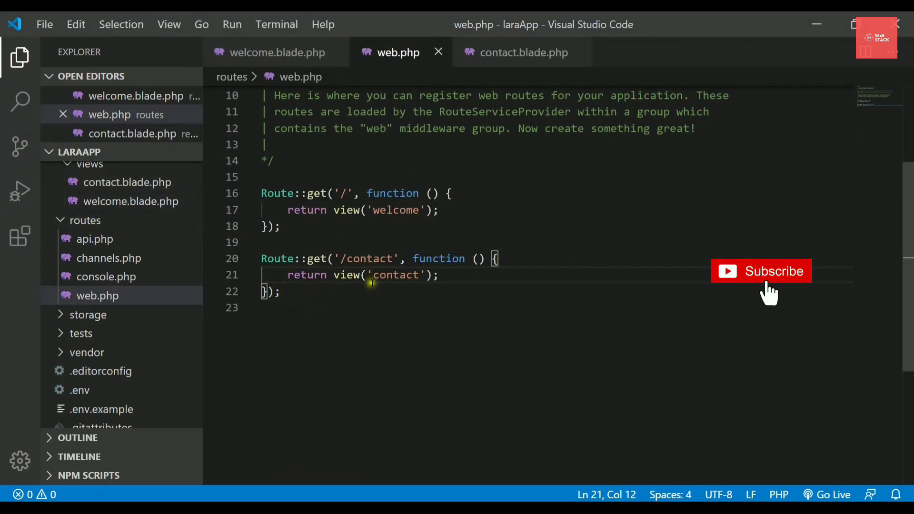
{"action": "double_click", "coordinate": [278, 258]}
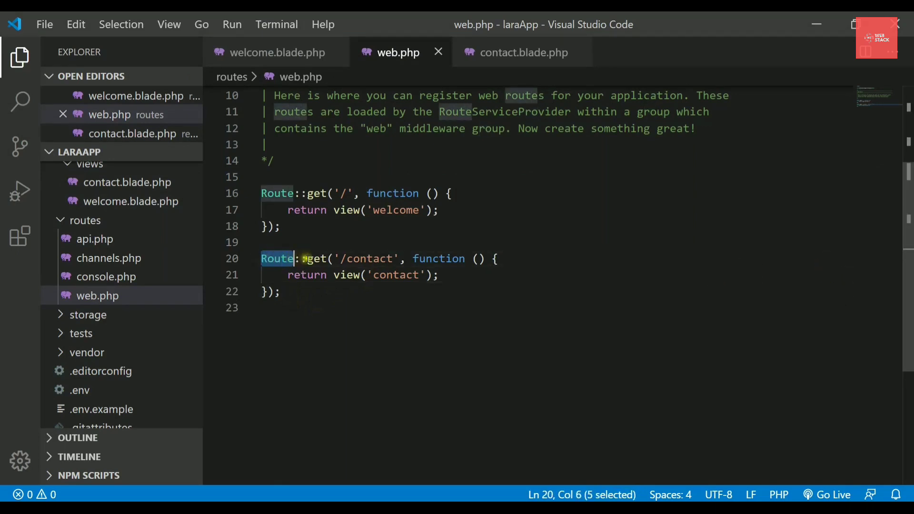
{"action": "double_click", "coordinate": [317, 258]}
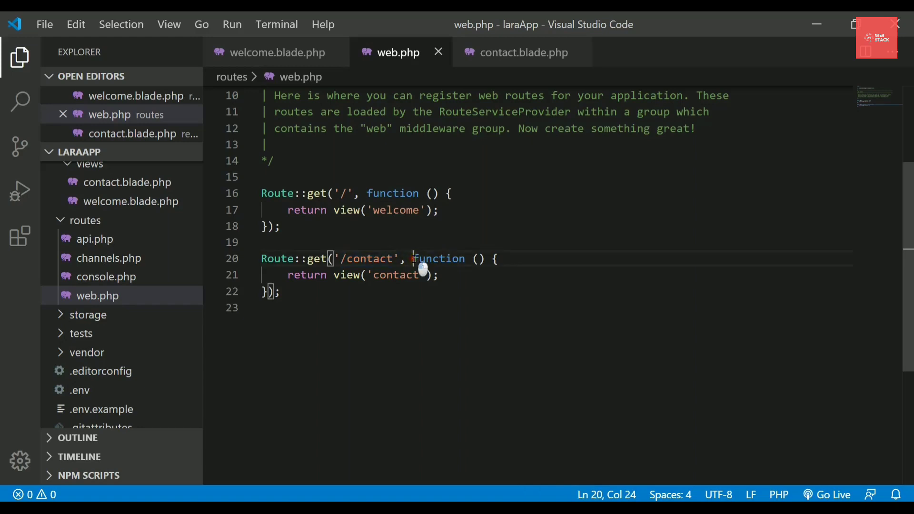
{"action": "left_click_drag", "start_coordinate": [412, 258], "coordinate": [279, 292]}
{"action": "type", "text": "return \""}
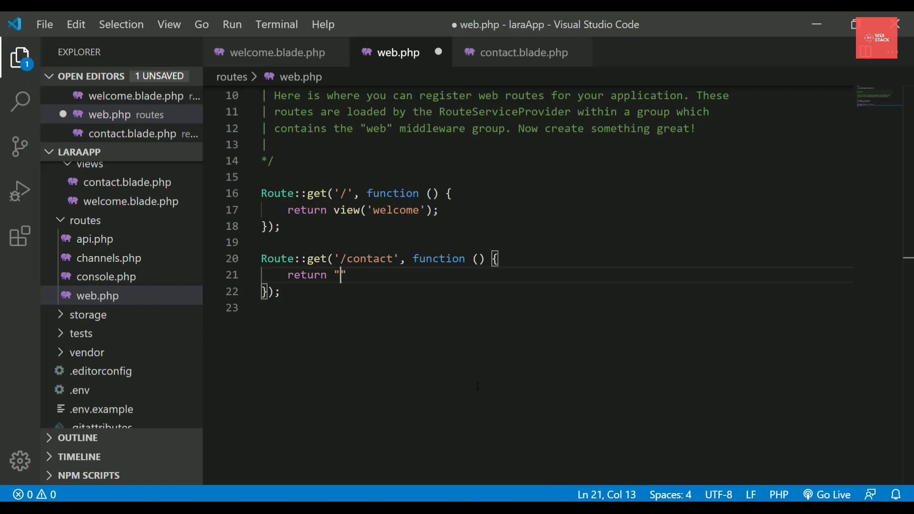
Make the /contact route return "Hello Contact" and save web.php
{"action": "type", "text": "Hello"}
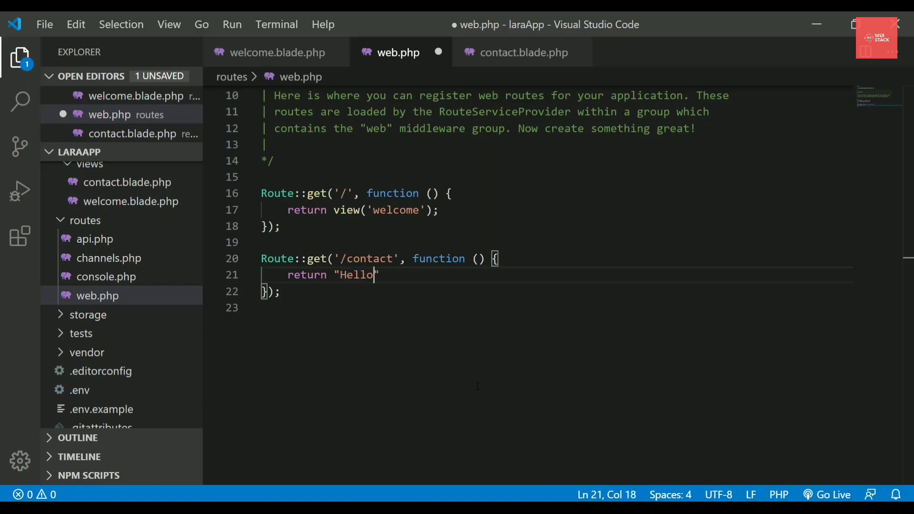
{"action": "type", "text": "Contact"}
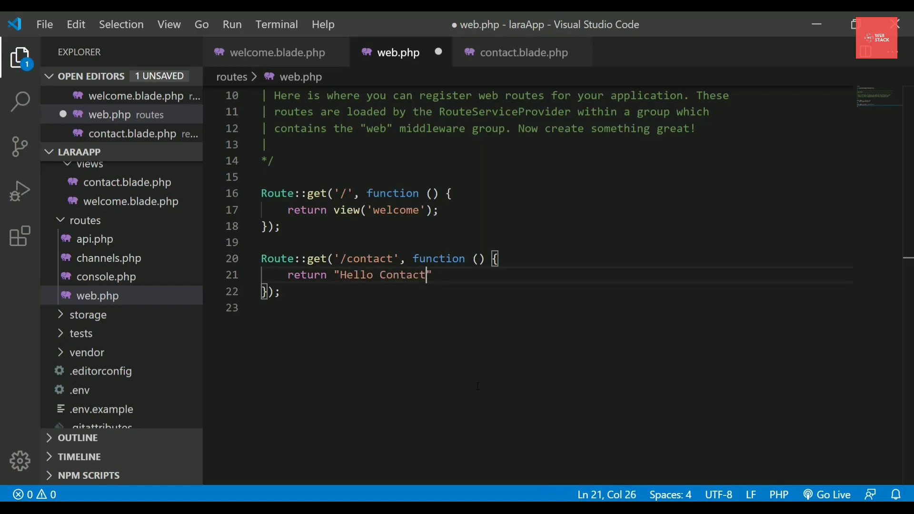
{"action": "key", "text": "ctrl+s"}
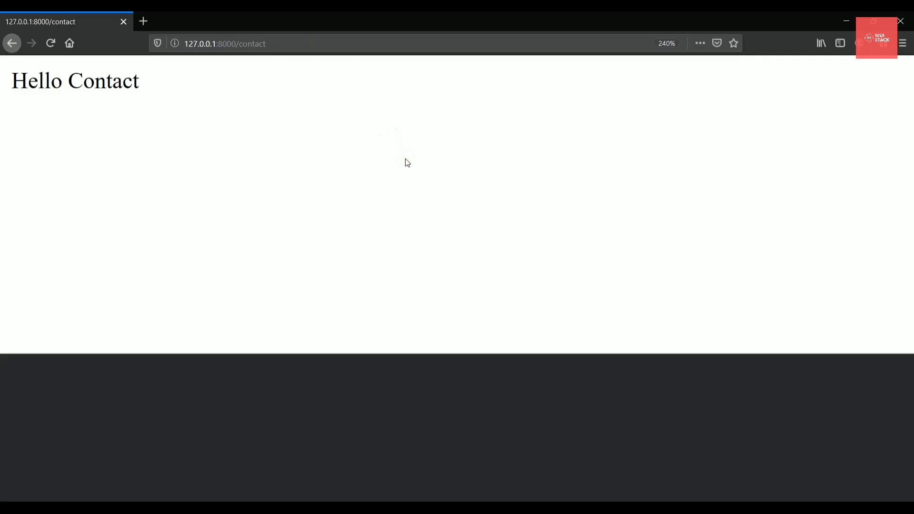
Check the /contact request in Firefox's Network tools: status 200, Content-Type text/html
{"action": "key", "text": "F12"}
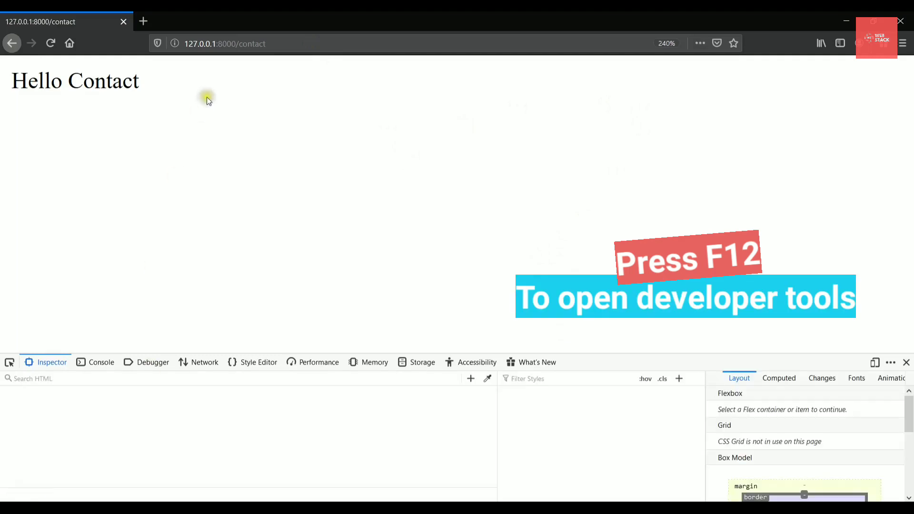
{"action": "left_click", "coordinate": [52, 362]}
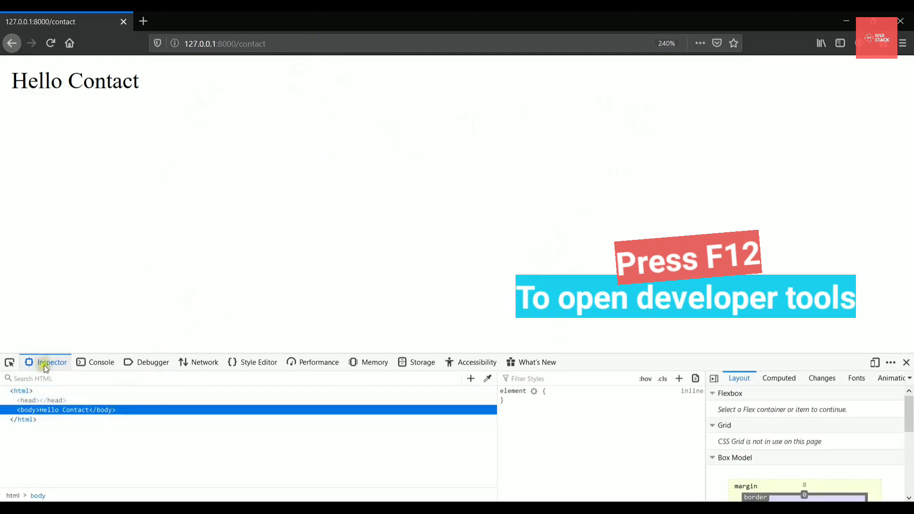
{"action": "left_click", "coordinate": [203, 362]}
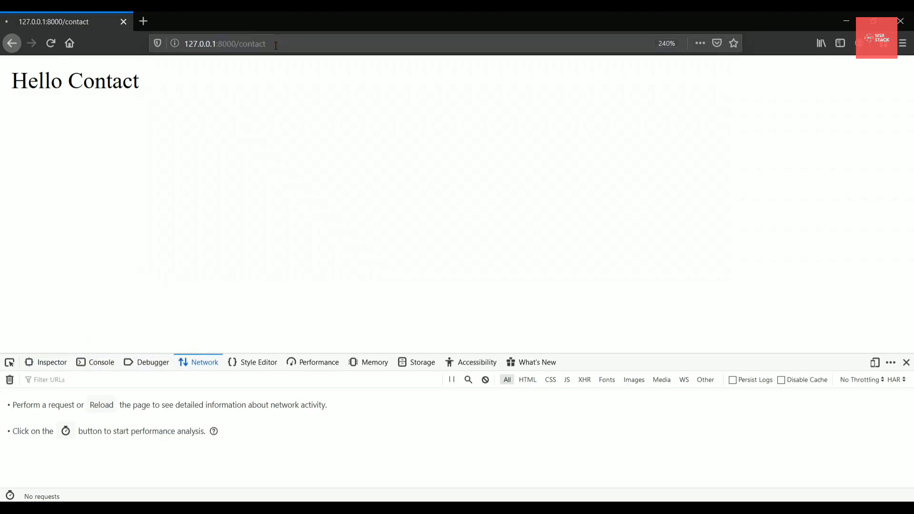
{"action": "left_click", "coordinate": [50, 44]}
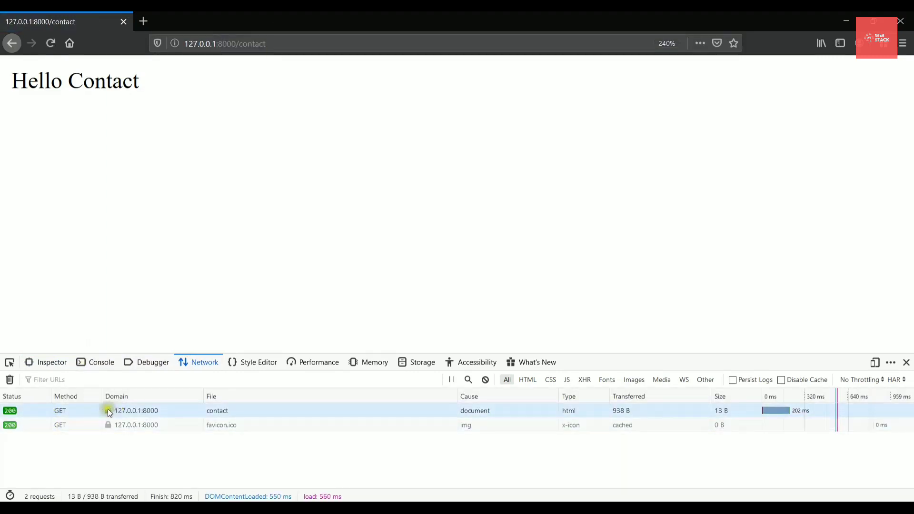
{"action": "mouse_move", "coordinate": [217, 410]}
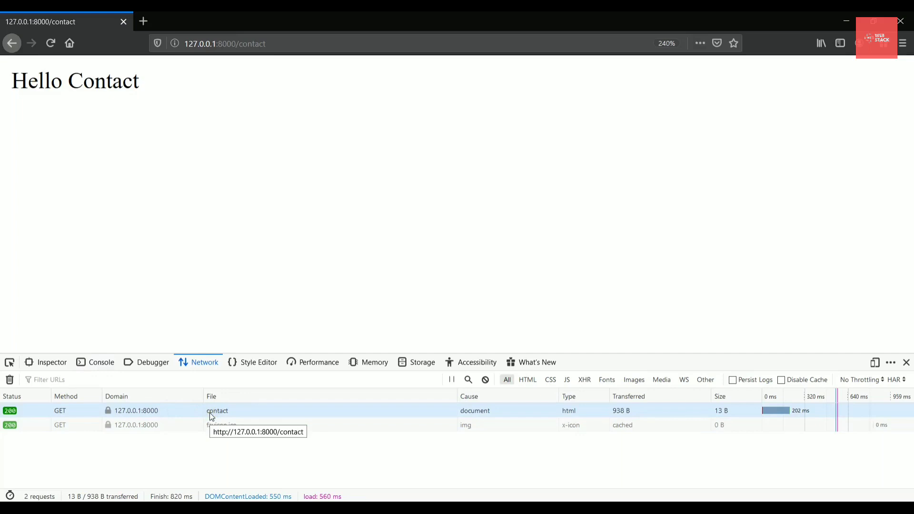
{"action": "left_click", "coordinate": [217, 411]}
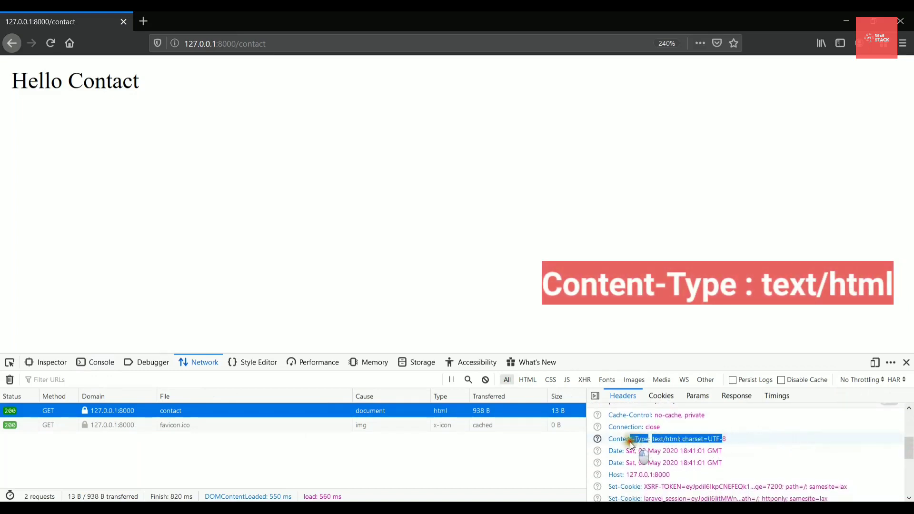
{"action": "left_click", "coordinate": [665, 438]}
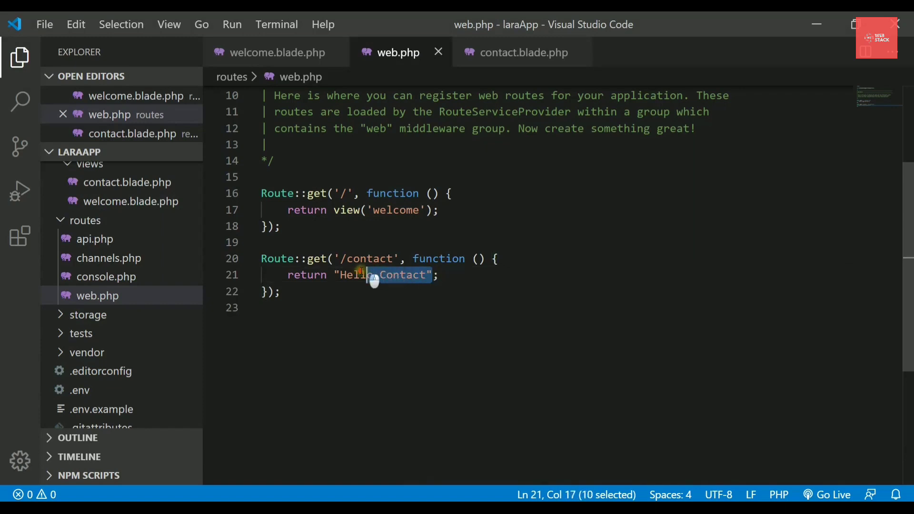
Type the array ["name"=>"Laptop","price"=>10000] as the /contact route's return value
{"action": "type", "text": "[];"}
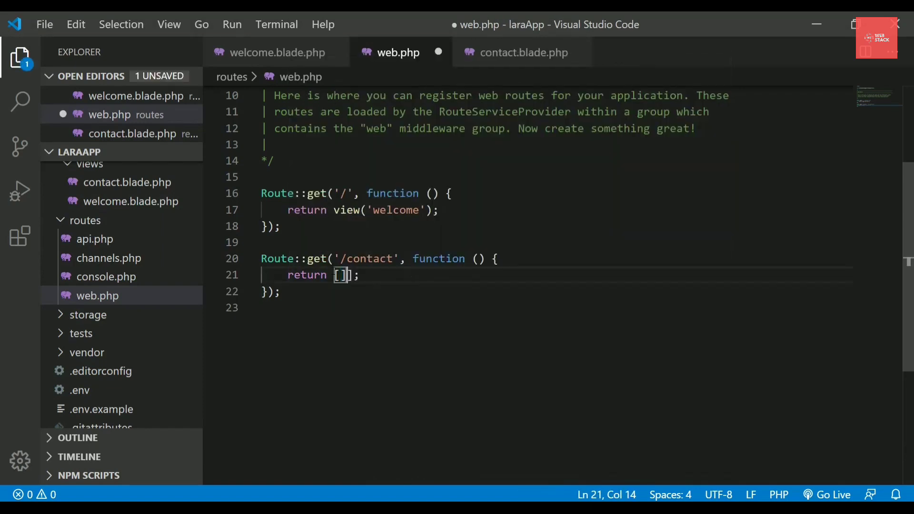
{"action": "type", "text": "\"\""}
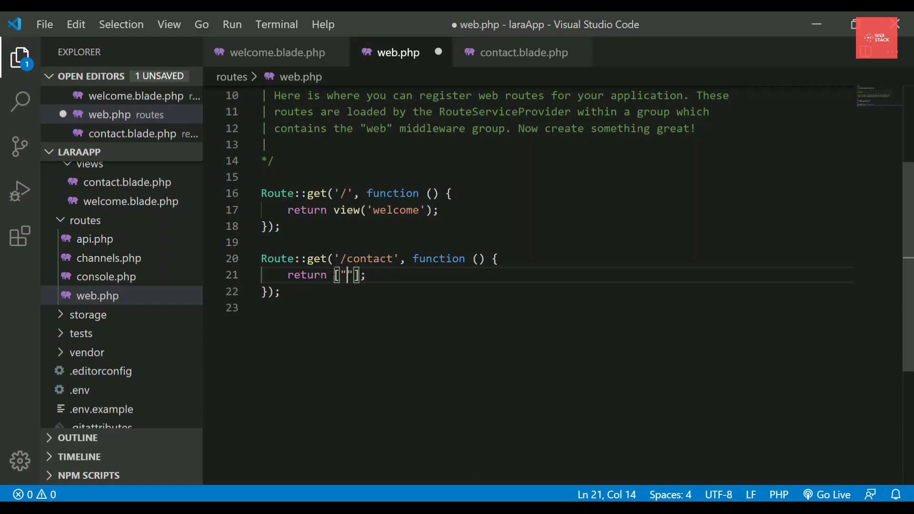
{"action": "type", "text": "name\"=>"}
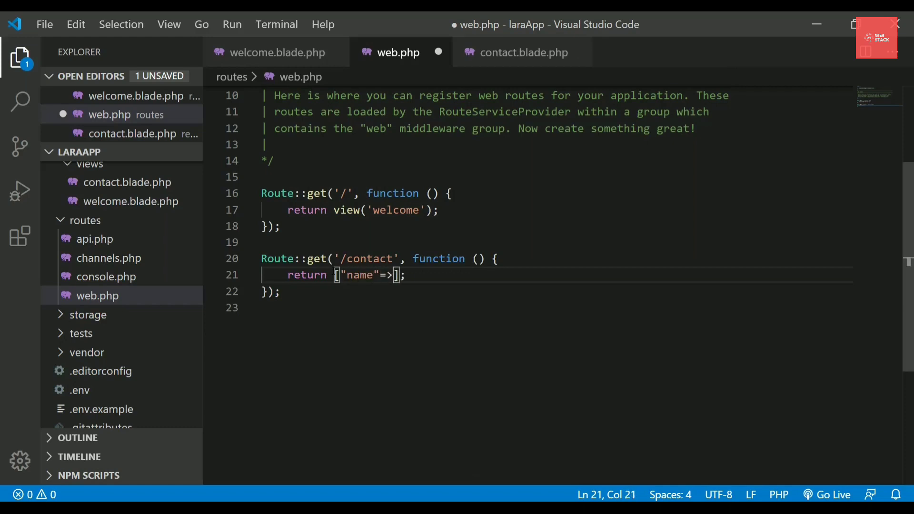
{"action": "type", "text": "Lap"}
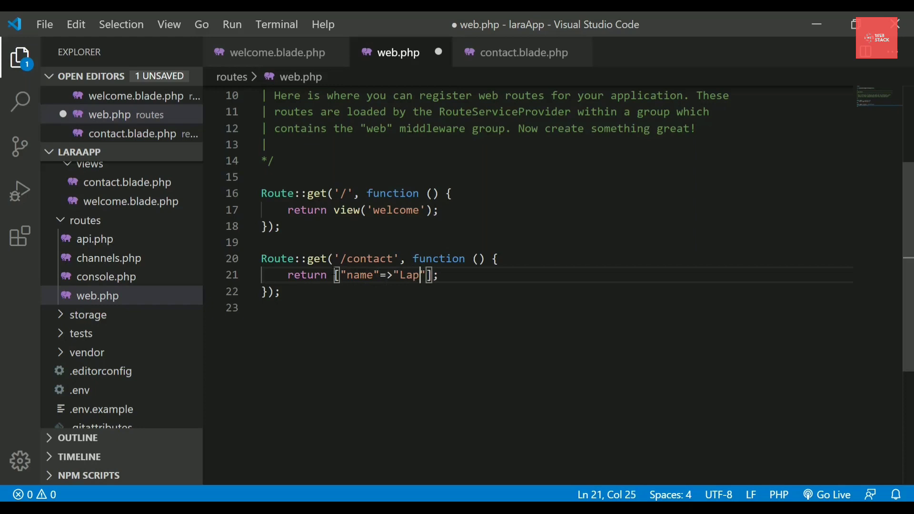
{"action": "type", "text": "top\","}
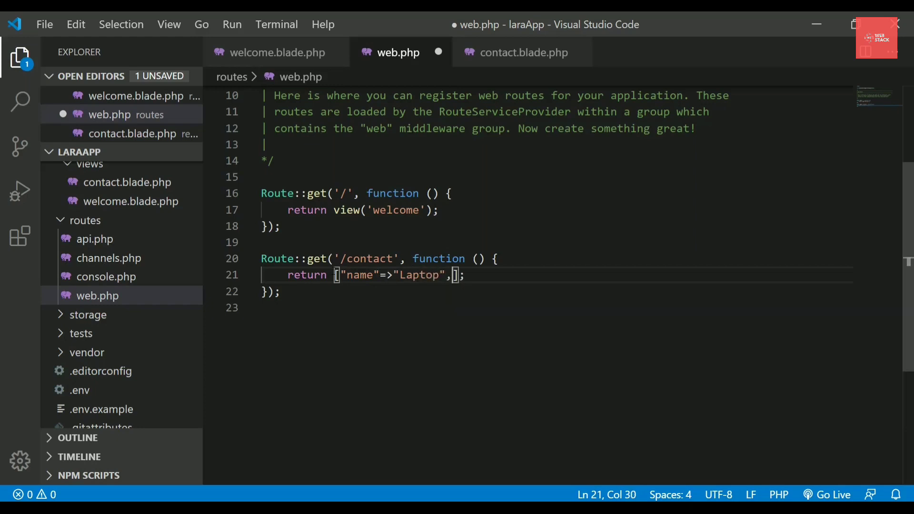
{"action": "type", "text": "\"\""}
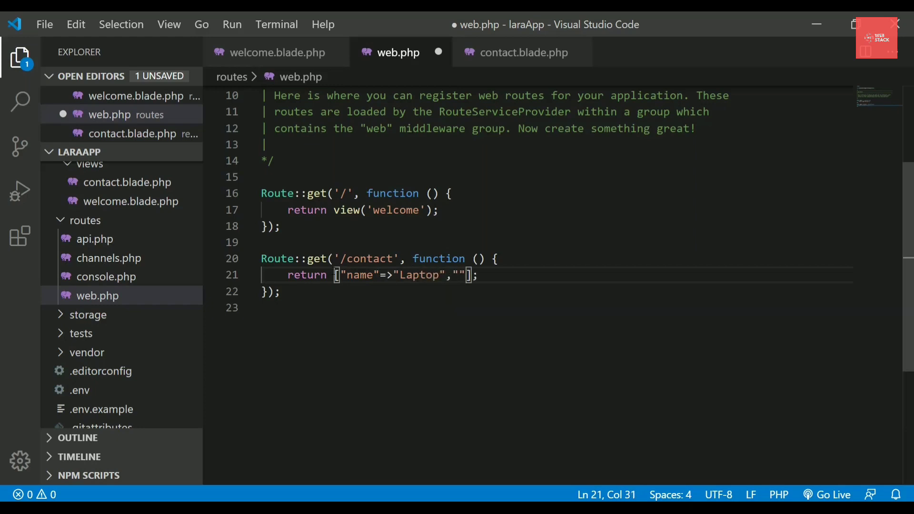
{"action": "type", "text": "price"}
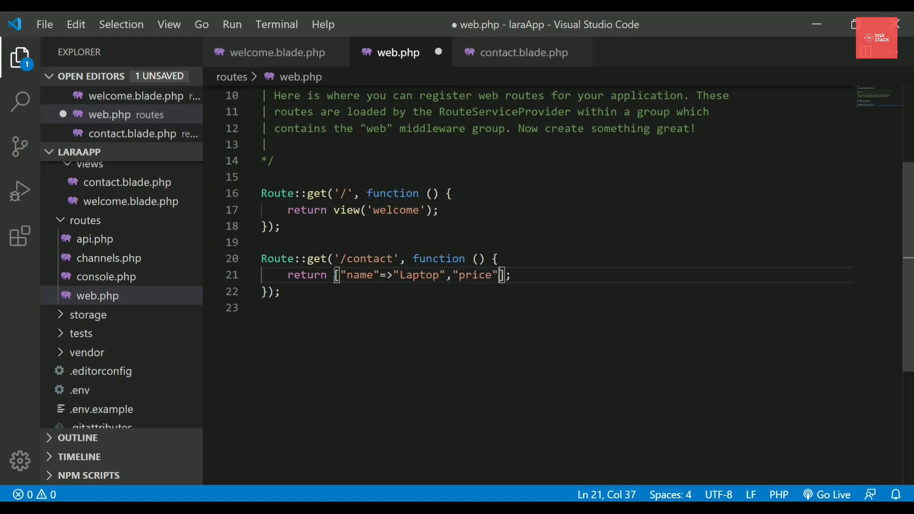
{"action": "type", "text": "=>"}
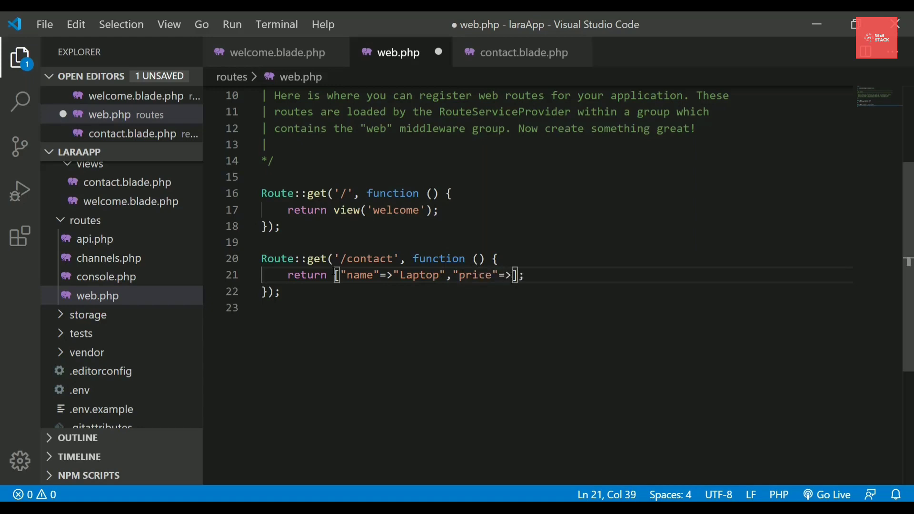
{"action": "type", "text": "10000"}
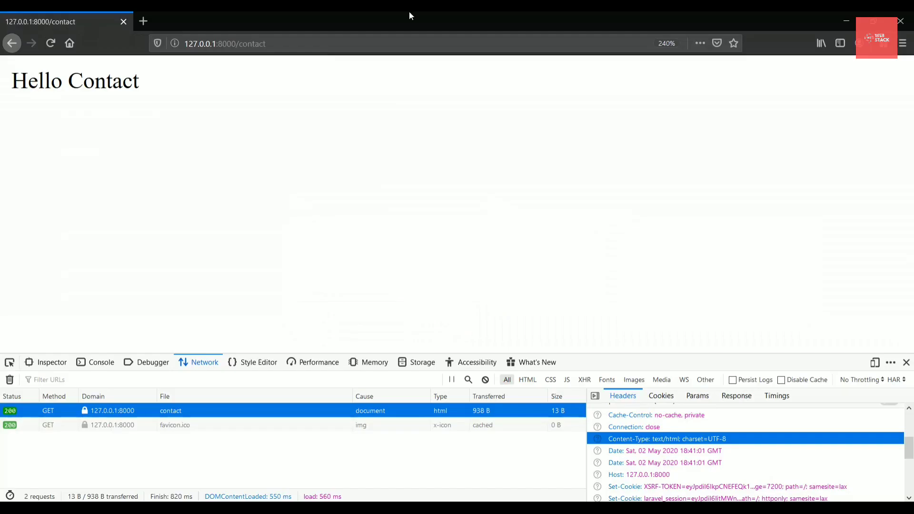
Reload /contact and confirm the JSON response's Content-Type is application/json
{"action": "left_click", "coordinate": [50, 43]}
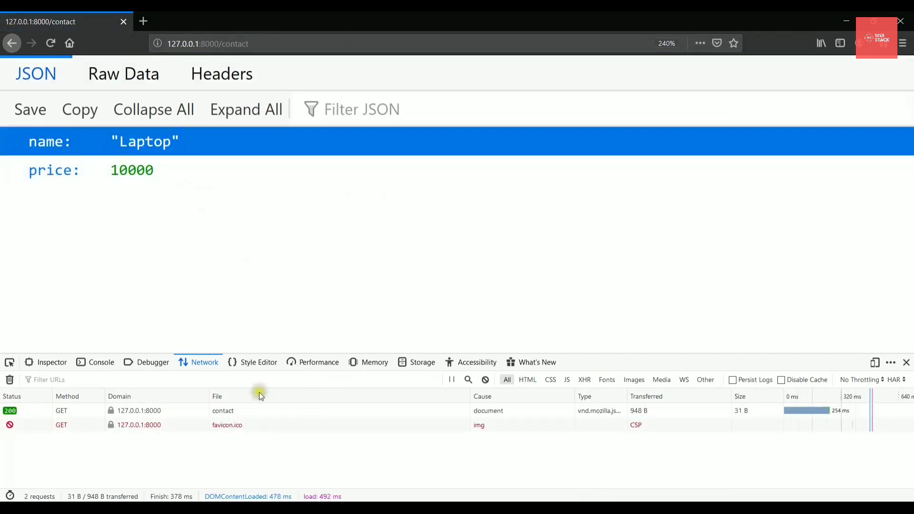
{"action": "left_click", "coordinate": [223, 410]}
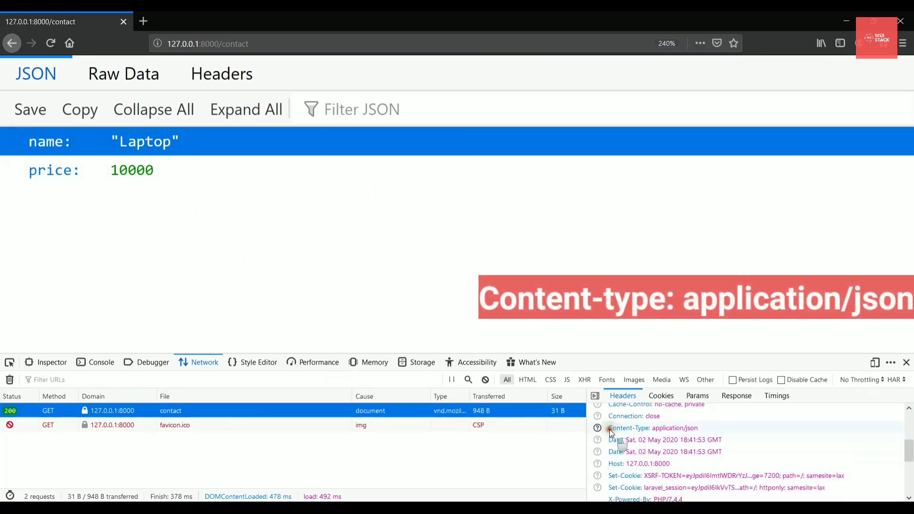
{"action": "left_click", "coordinate": [653, 428]}
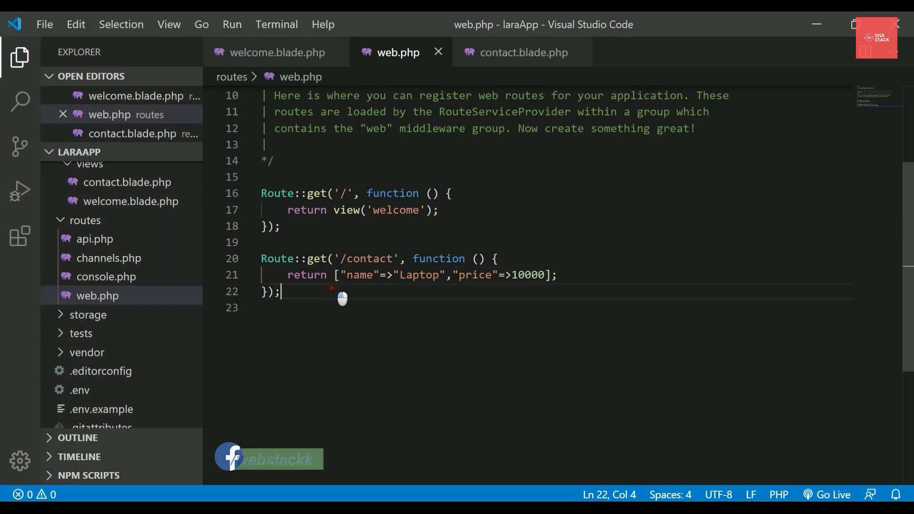
Replace the returned array with view('contact') and save web.php
{"action": "left_click_drag", "start_coordinate": [333, 274], "coordinate": [280, 291]}
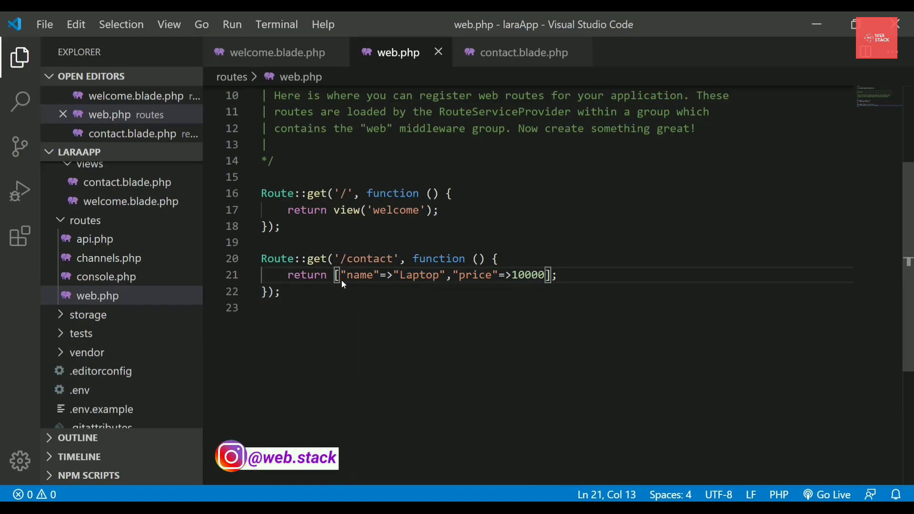
{"action": "double_click", "coordinate": [360, 275]}
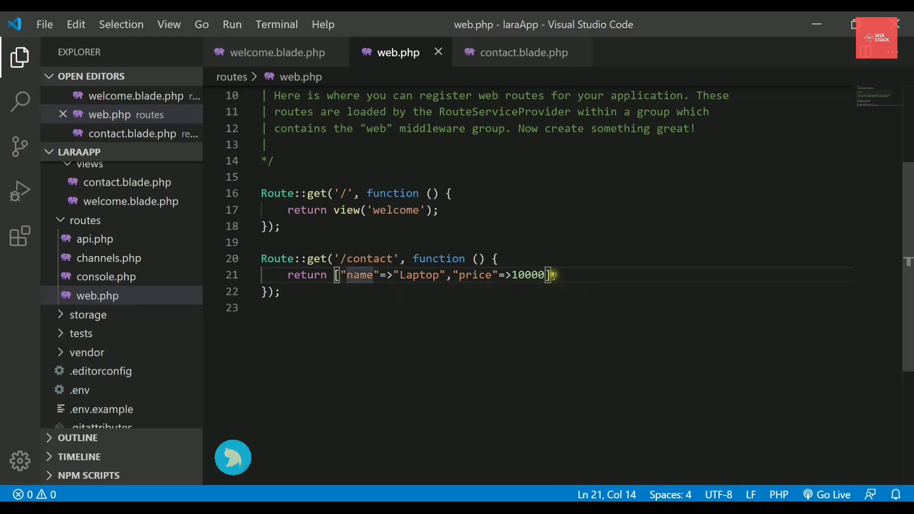
{"action": "type", "text": "vo"}
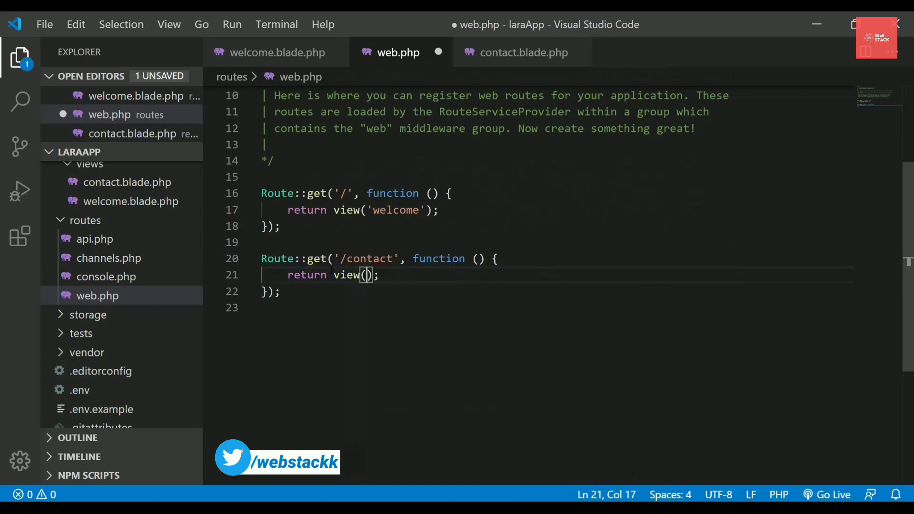
{"action": "type", "text": "'contact"}
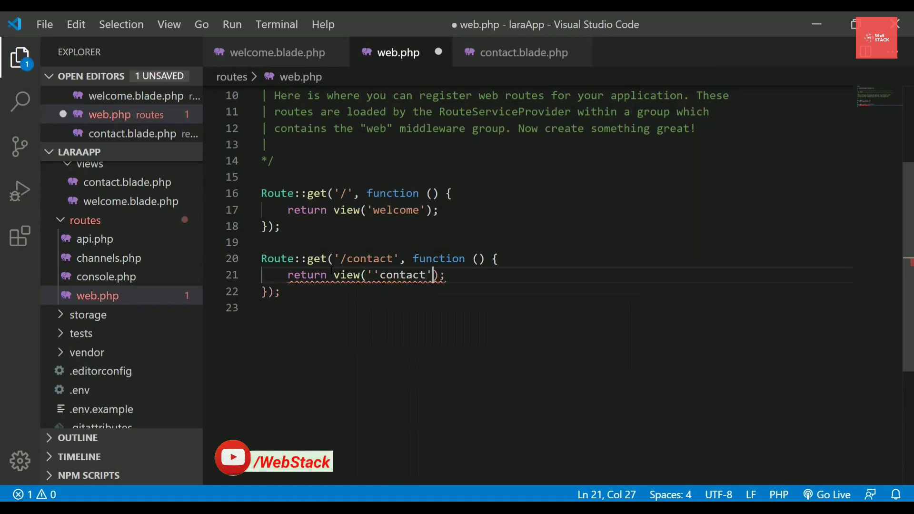
{"action": "key", "text": "ctrl+s"}
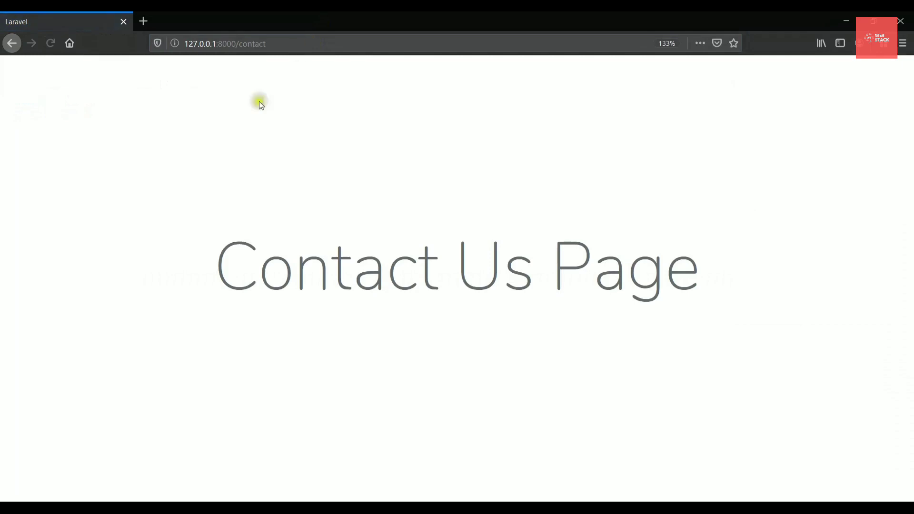
Load 127.0.0.1:8000/contact in Firefox to see the Contact Us Page
{"action": "left_click", "coordinate": [251, 44]}
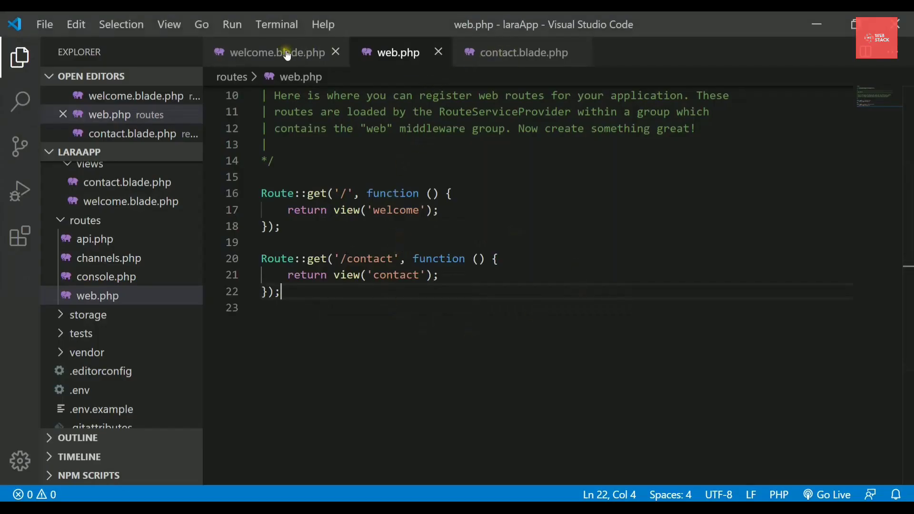
Add an <h4> 'Contact Us for more info' link under the title in welcome.blade.php
{"action": "left_click", "coordinate": [277, 53]}
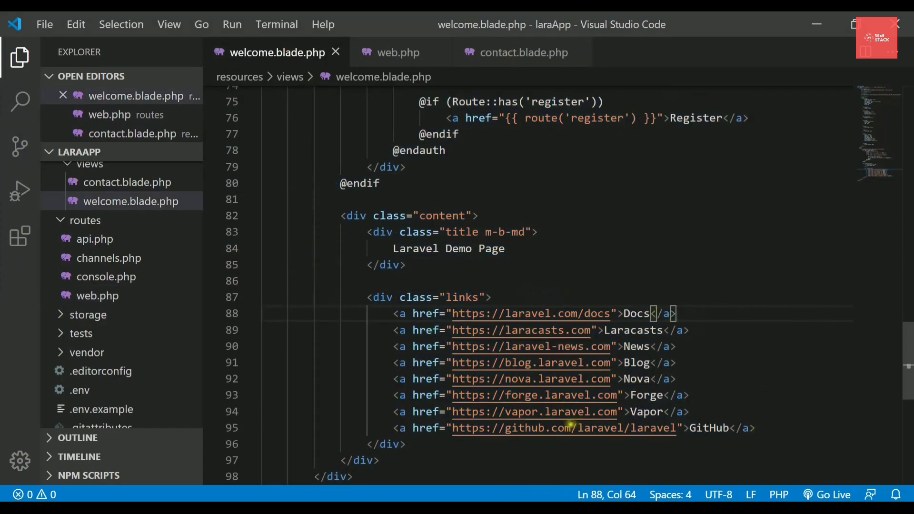
{"action": "scroll", "scroll_direction": "down", "scroll_amount": 3}
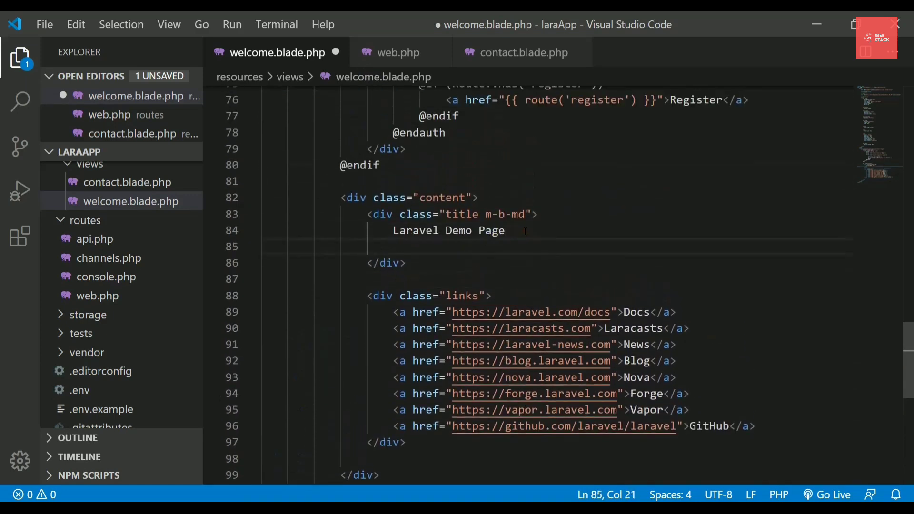
{"action": "type", "text": "<h4>"}
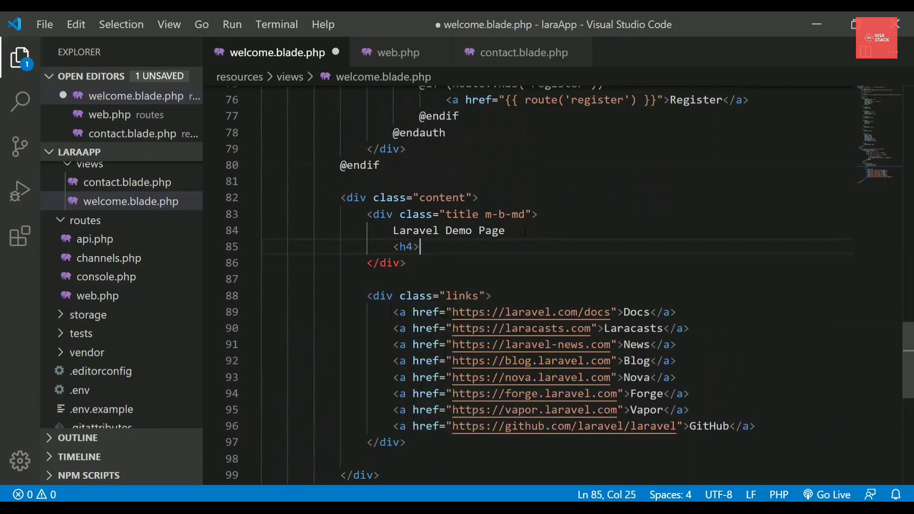
{"action": "type", "text": "<a href=\"\">"}
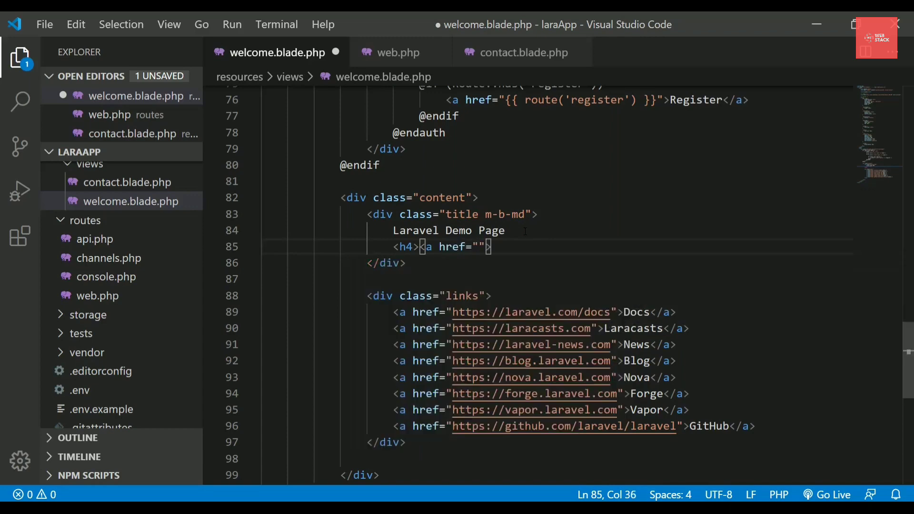
{"action": "type", "text": "</a>"}
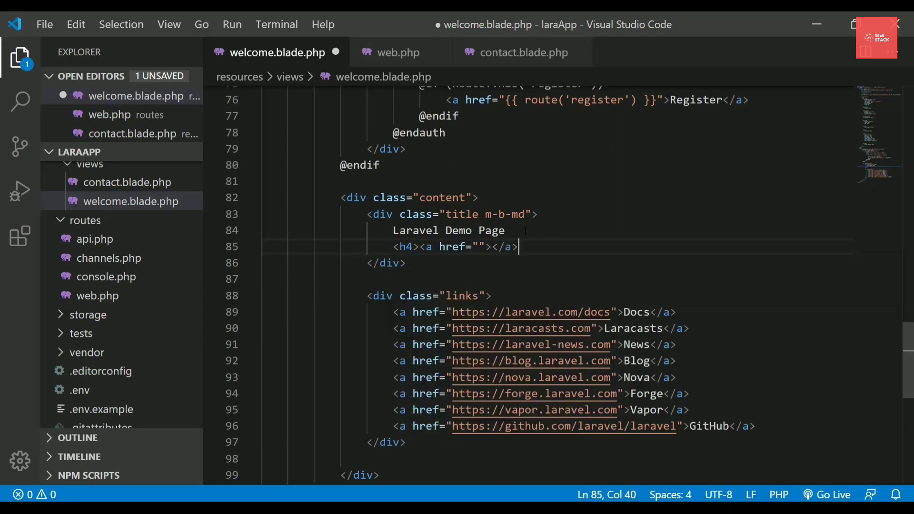
{"action": "type", "text": "<h4>"}
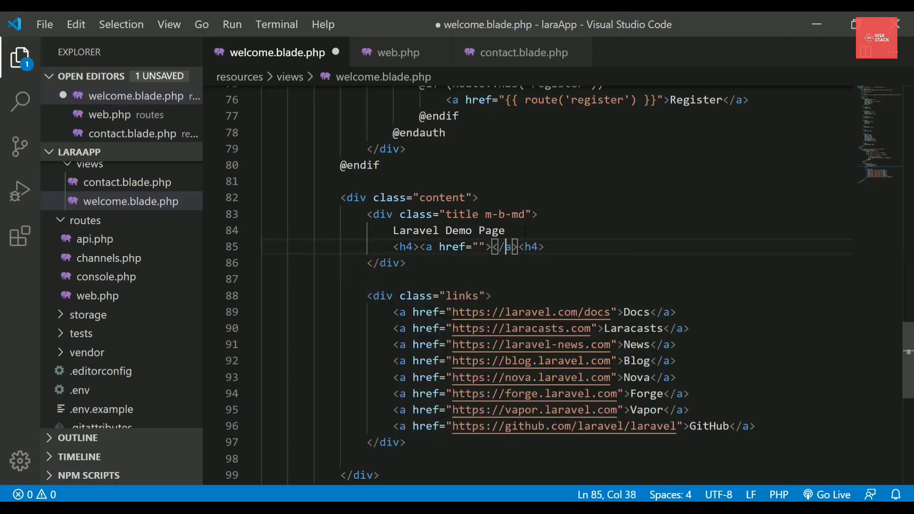
{"action": "type", "text": "Contact"}
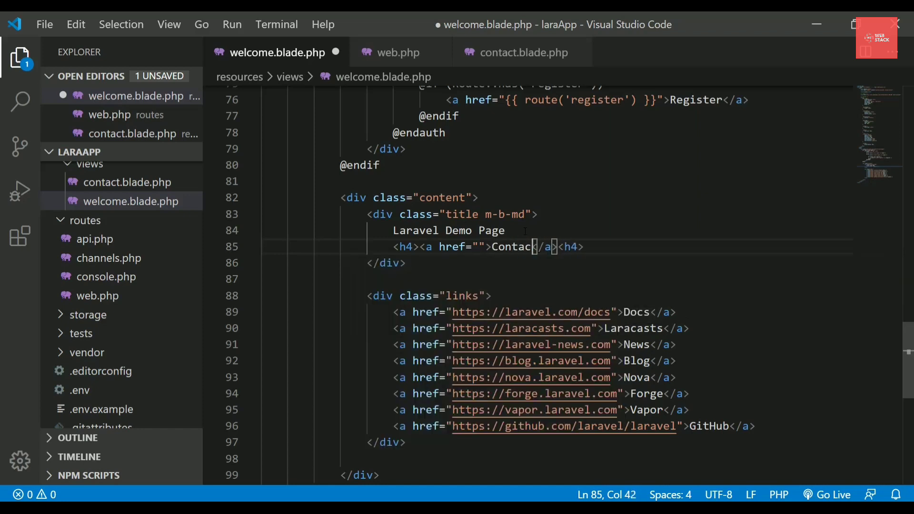
{"action": "type", "text": "Us for more info"}
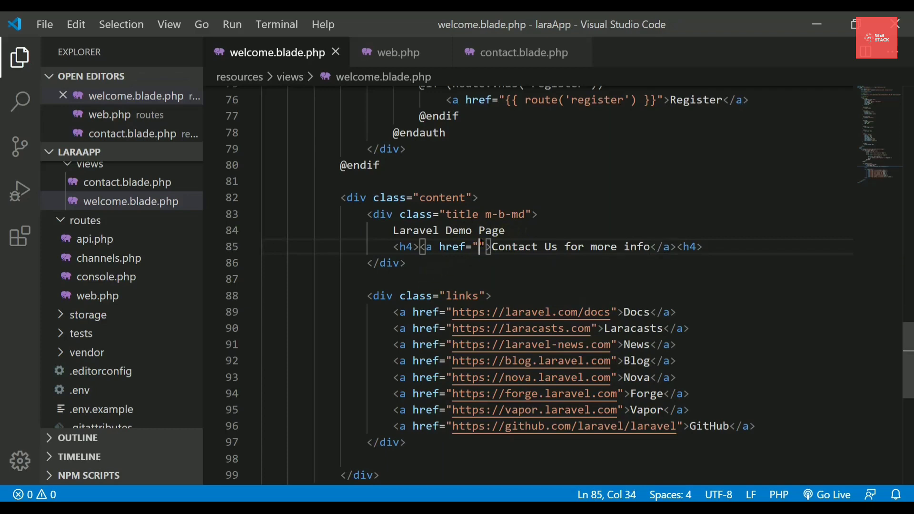
{"action": "mouse_move", "coordinate": [391, 52]}
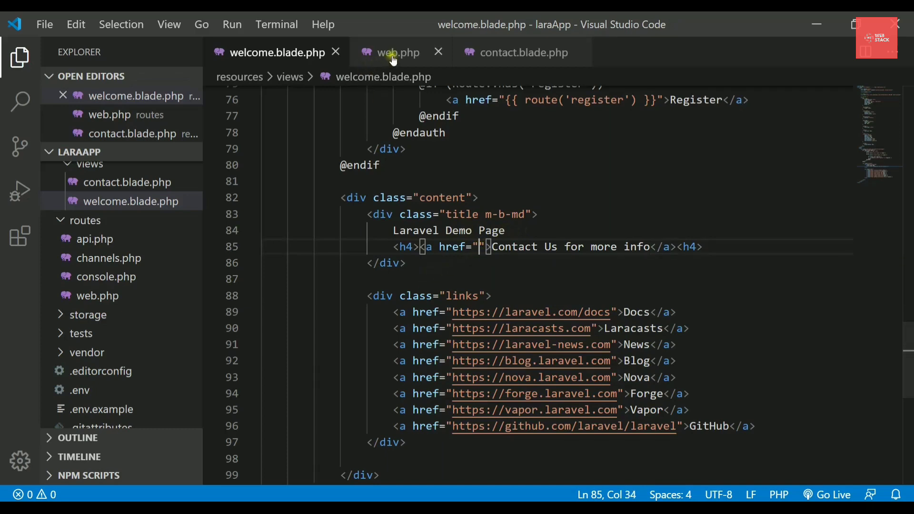
Copy the '/contact' path from web.php into the link's href
{"action": "left_click", "coordinate": [399, 53]}
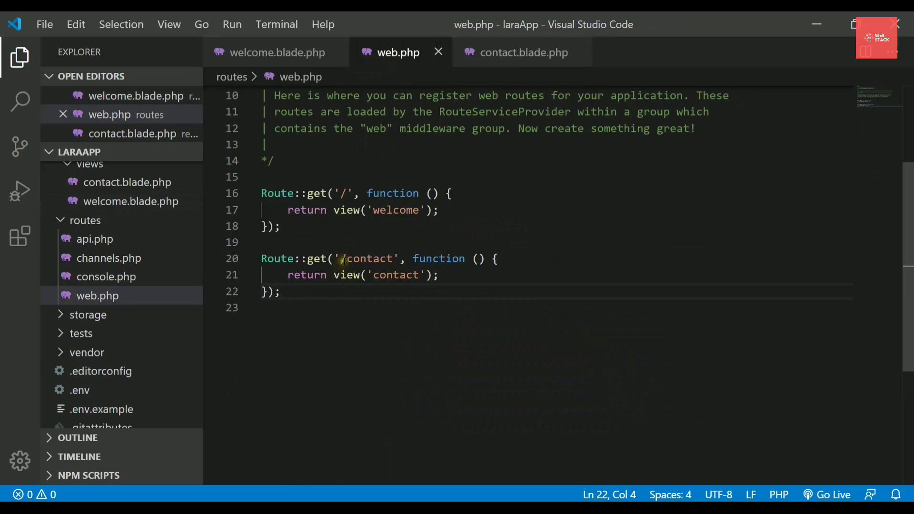
{"action": "double_click", "coordinate": [367, 258]}
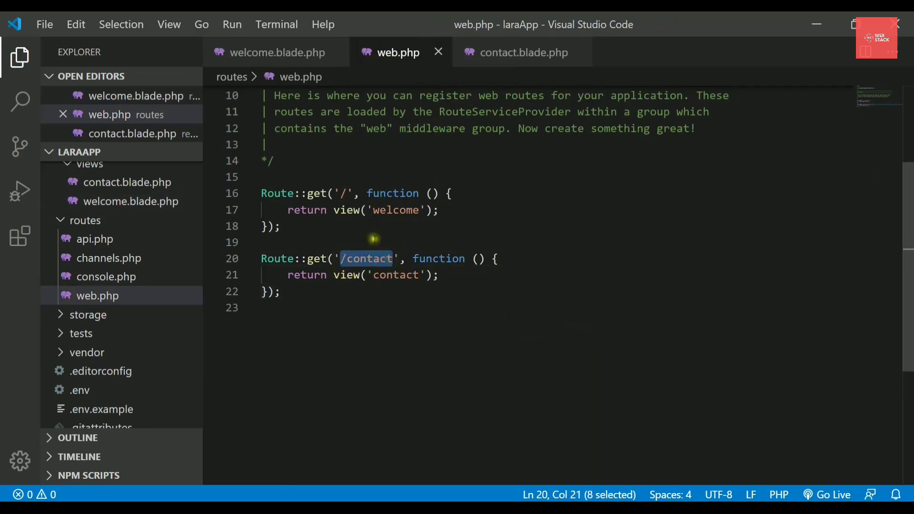
{"action": "left_click", "coordinate": [275, 52]}
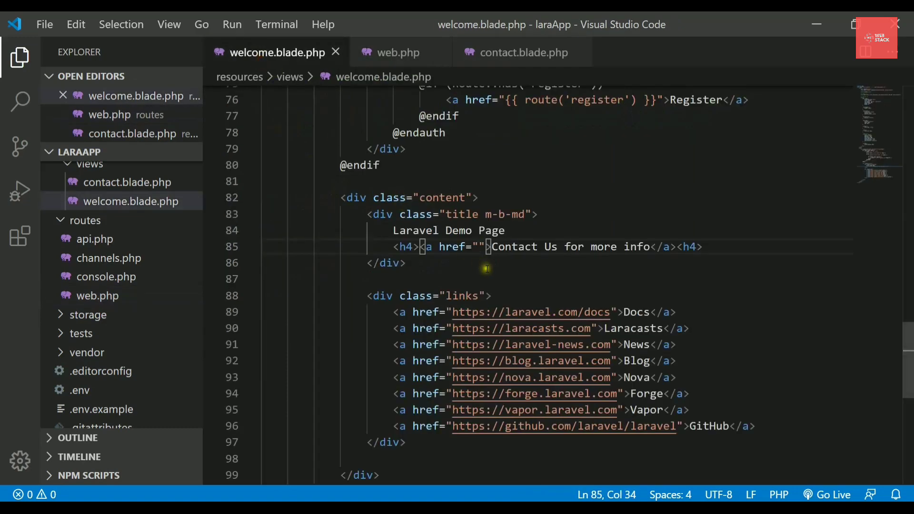
{"action": "key", "text": "alt+tab"}
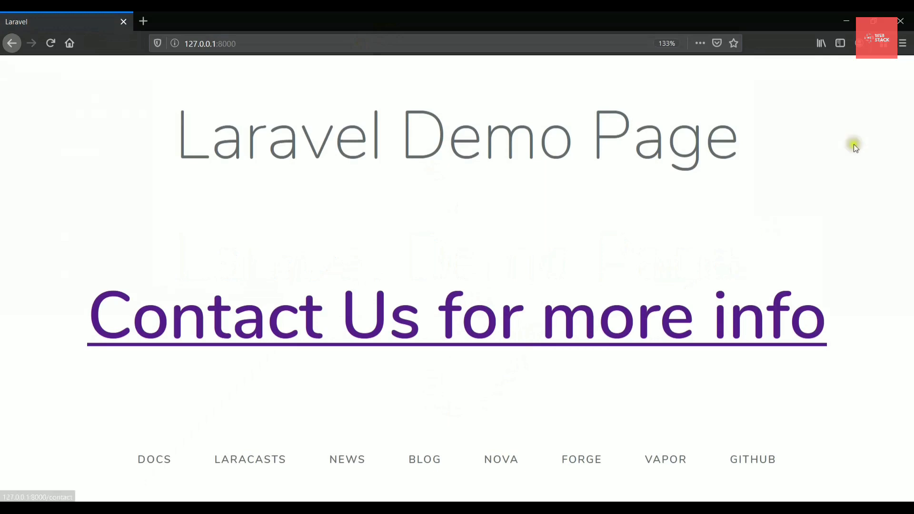
{"action": "mouse_move", "coordinate": [901, 43]}
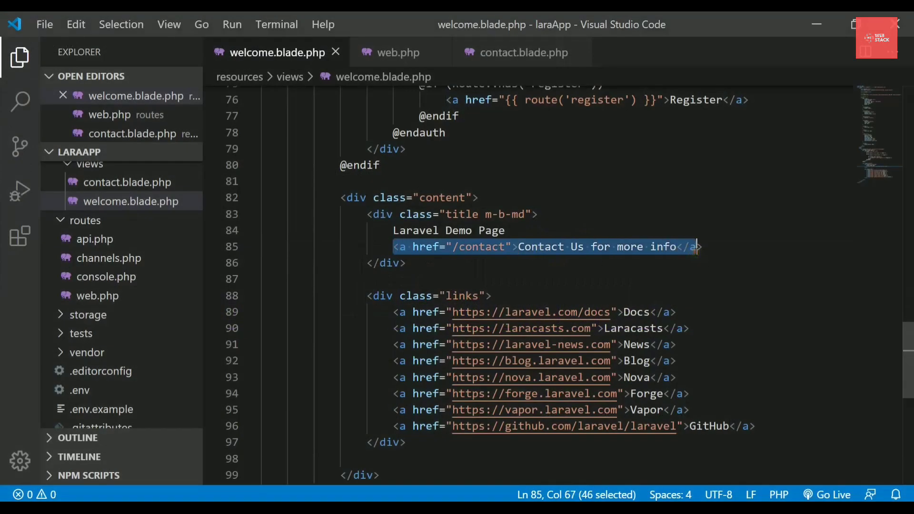
Delete the link from the title div and retype <a href="/contact">Contact Us for more info</a> below it
{"action": "key", "text": "Delete"}
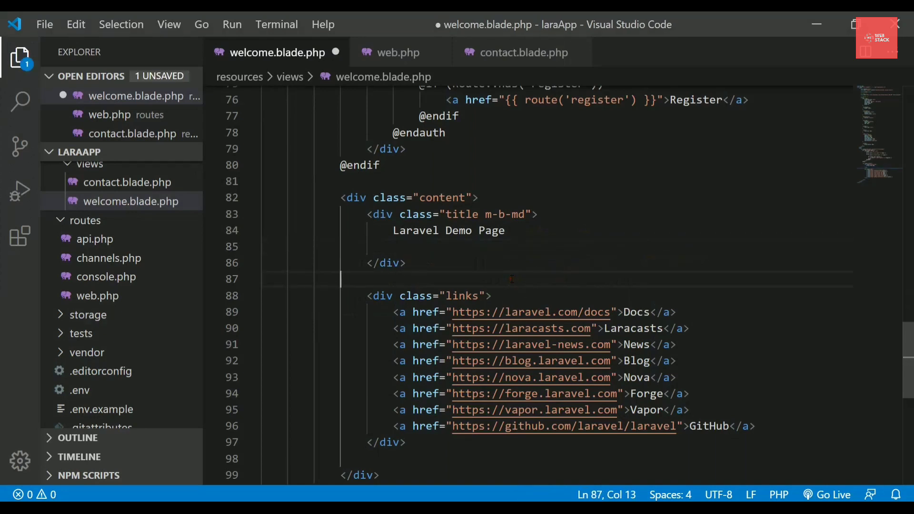
{"action": "type", "text": "<a href=\"/contact\">Contact Us for more info</a>"}
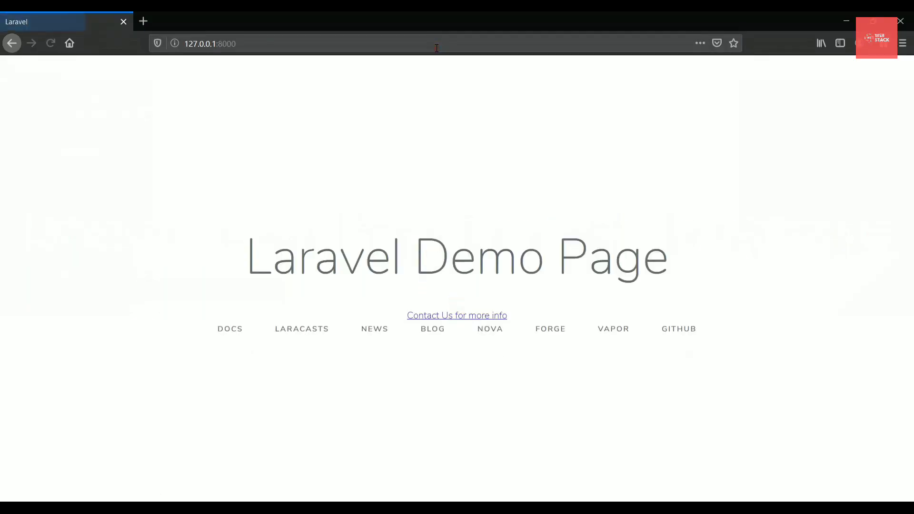
{"action": "mouse_move", "coordinate": [460, 316]}
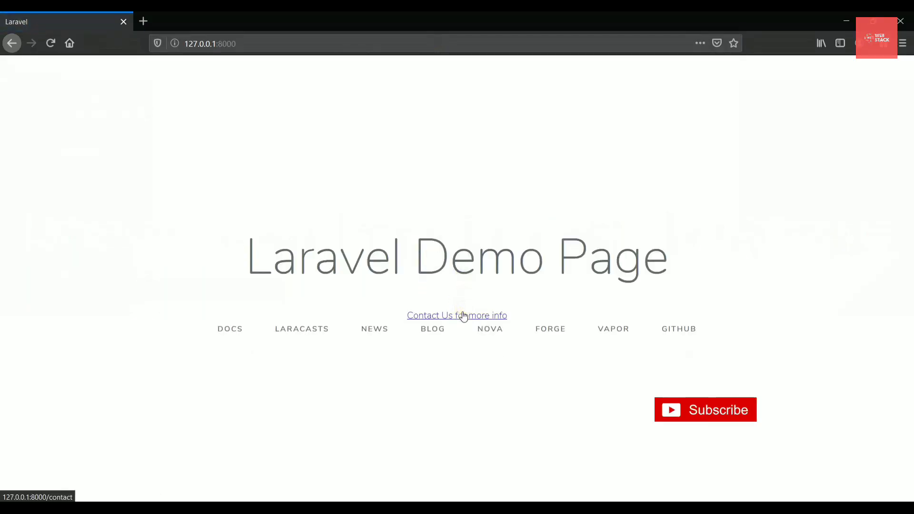
{"action": "mouse_move", "coordinate": [711, 431]}
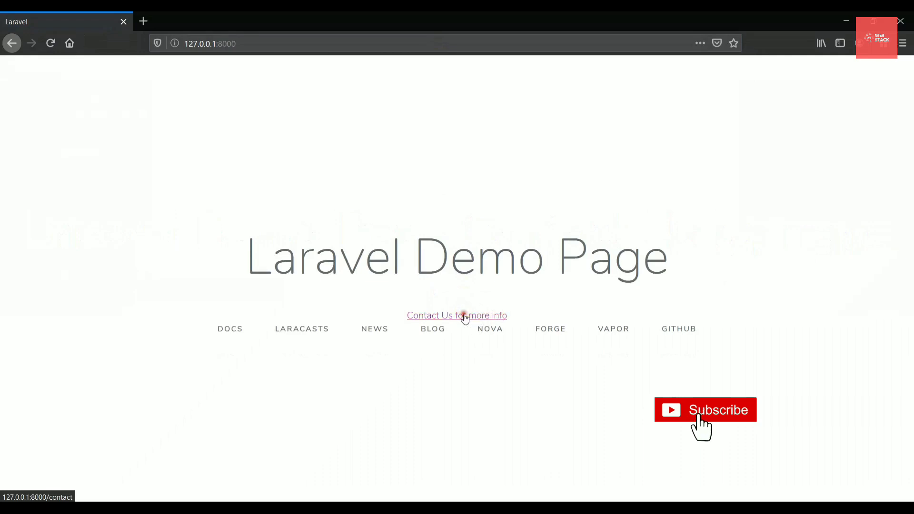
Follow the 'Contact Us for more info' link on the reloaded home page to /contact
{"action": "left_click", "coordinate": [457, 315]}
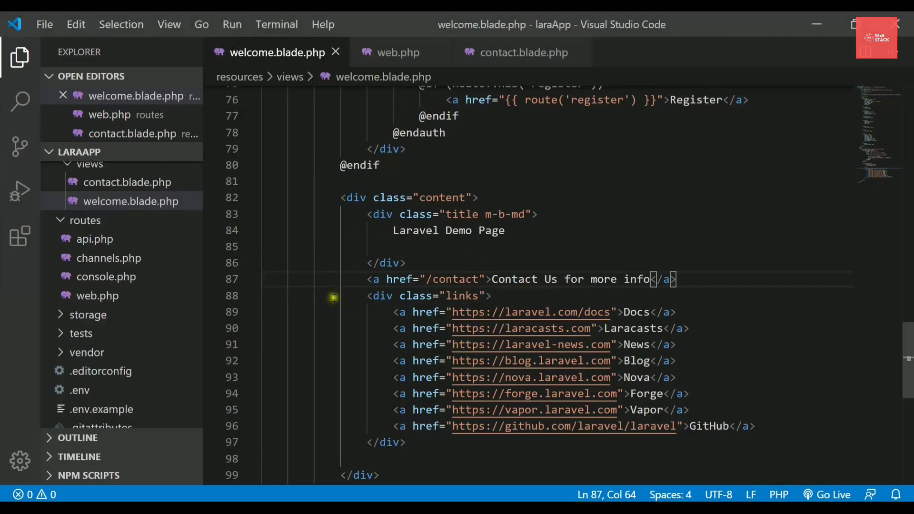
Select the /contact href path in welcome.blade.php, then switch to the web.php tab
{"action": "double_click", "coordinate": [454, 279]}
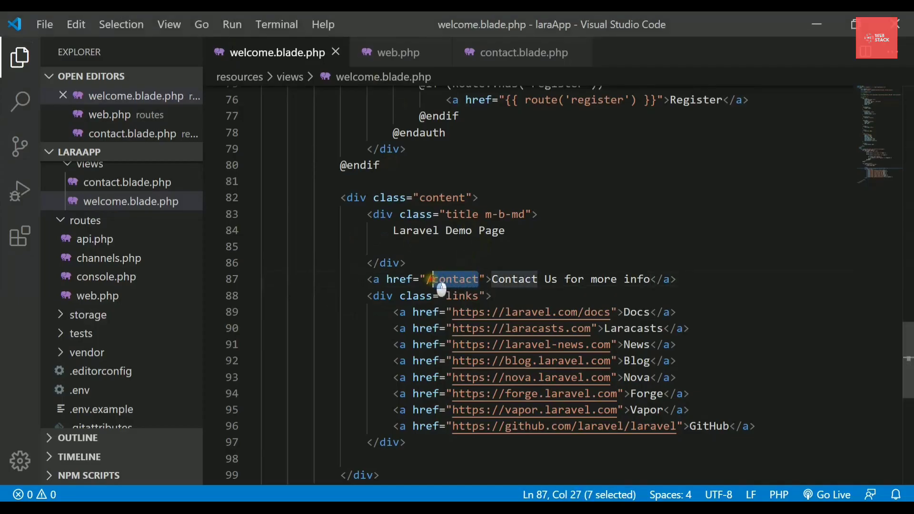
{"action": "left_click", "coordinate": [398, 53]}
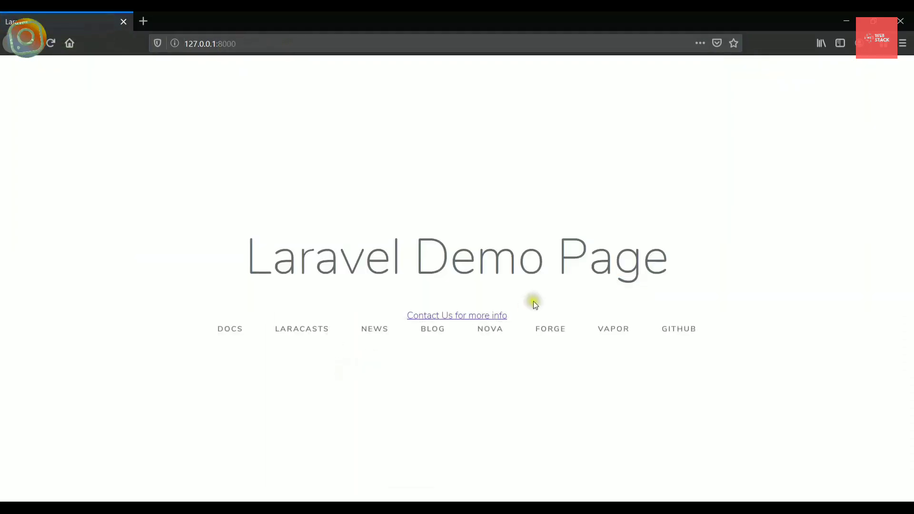
Follow the 'Contact Us for more info' link to reach the /contact 404 page
{"action": "left_click", "coordinate": [457, 315]}
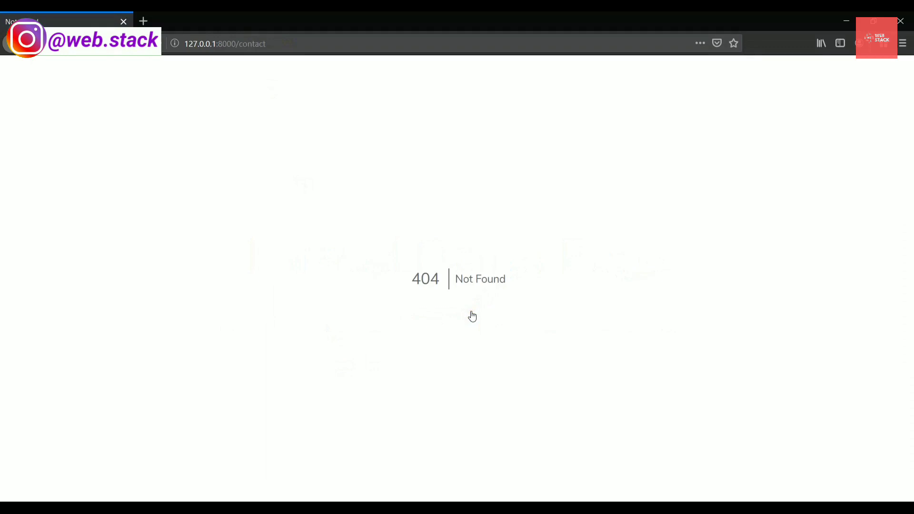
{"action": "mouse_move", "coordinate": [460, 258]}
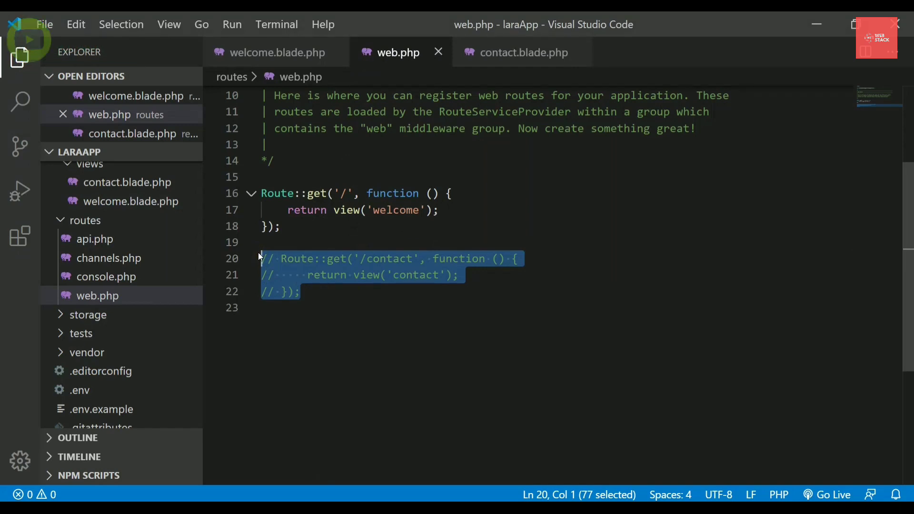
Uncomment the /contact route returning the 'contact' view with Ctrl+/
{"action": "key", "text": "ctrl+/"}
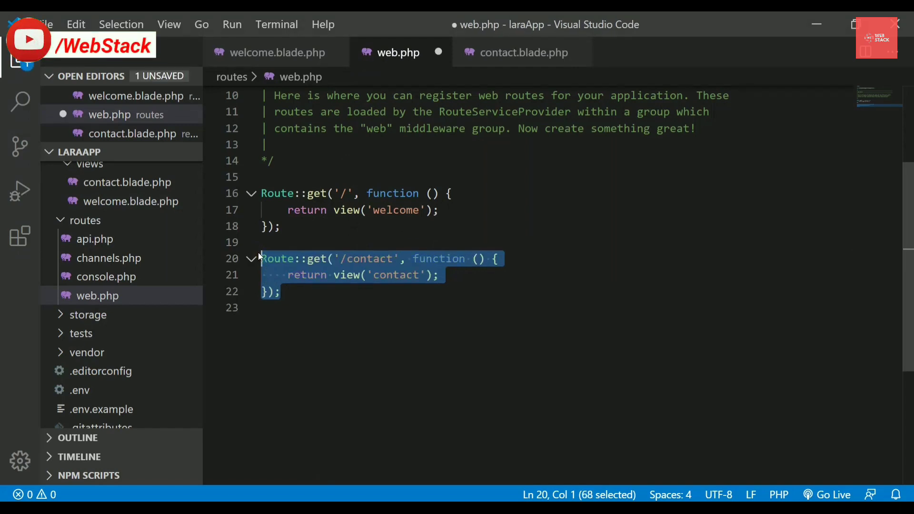